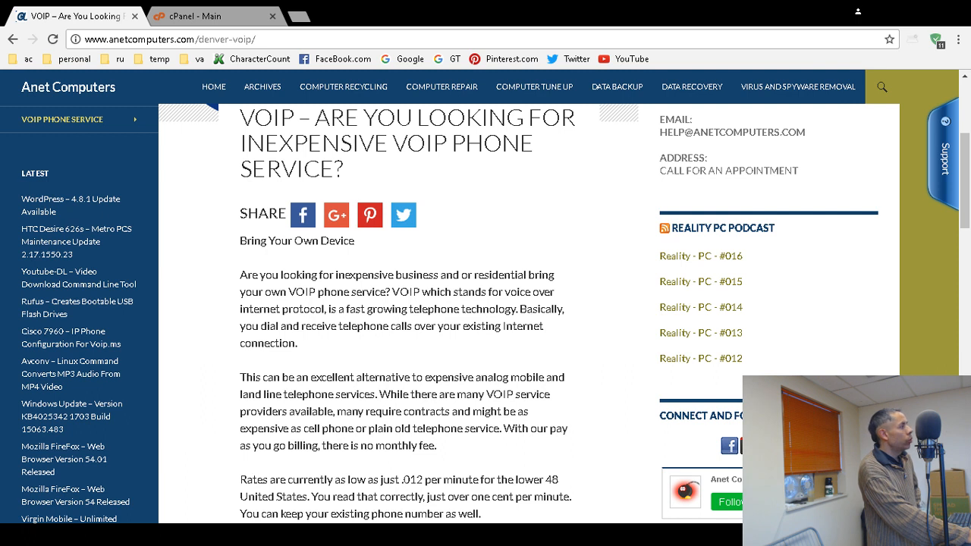
From the cPanel dashboard of anetcomputers.com, go to the Subdomains tool in the Domains section.
{"action": "left_click", "coordinate": [215, 15]}
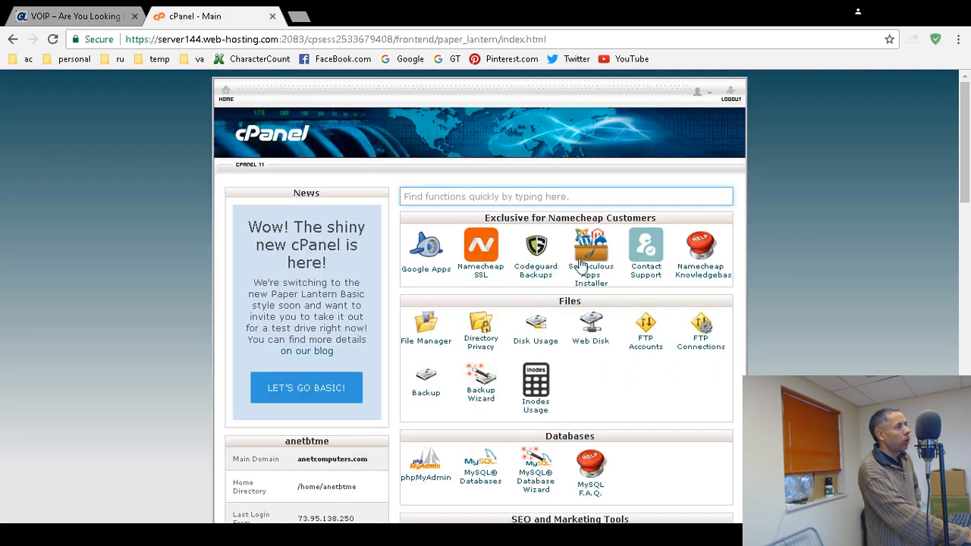
{"action": "left_click", "coordinate": [333, 40]}
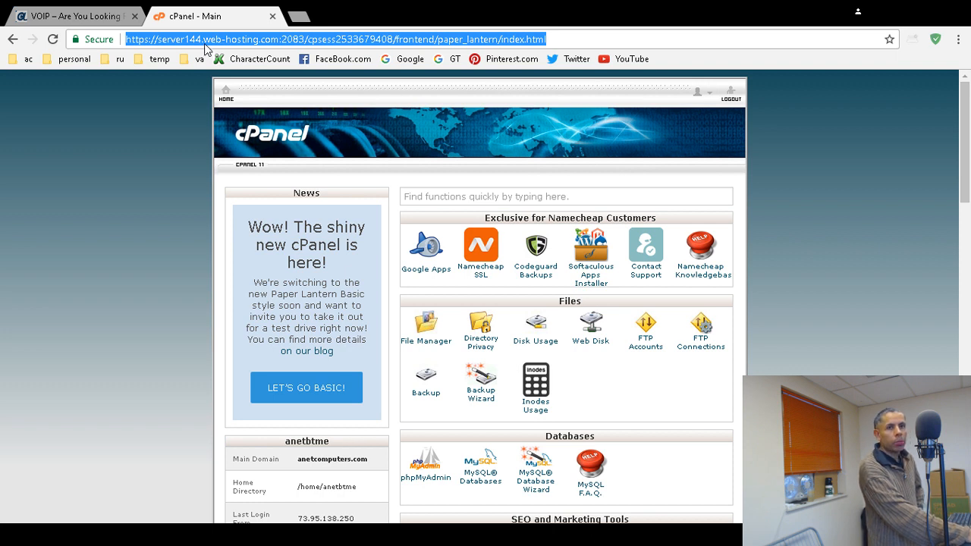
{"action": "mouse_move", "coordinate": [807, 273]}
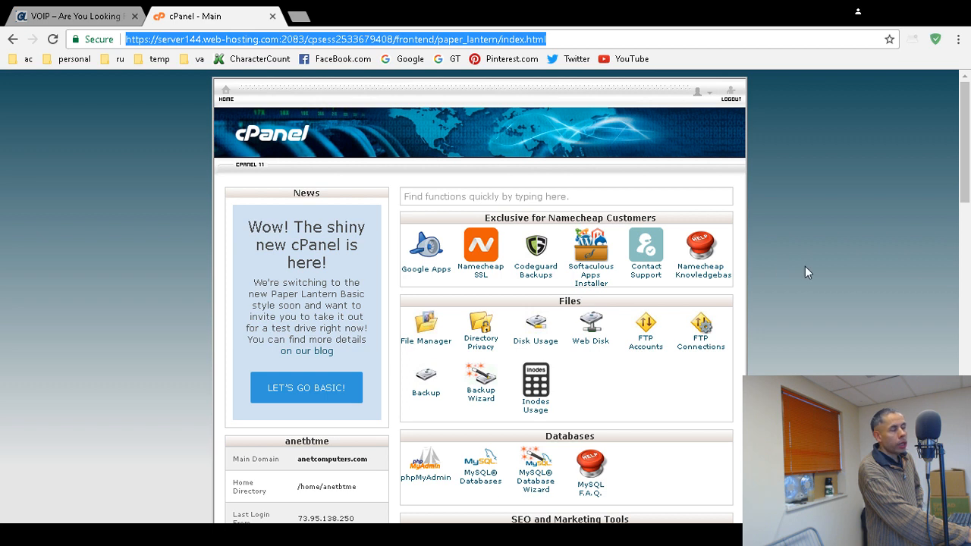
{"action": "mouse_move", "coordinate": [799, 267]}
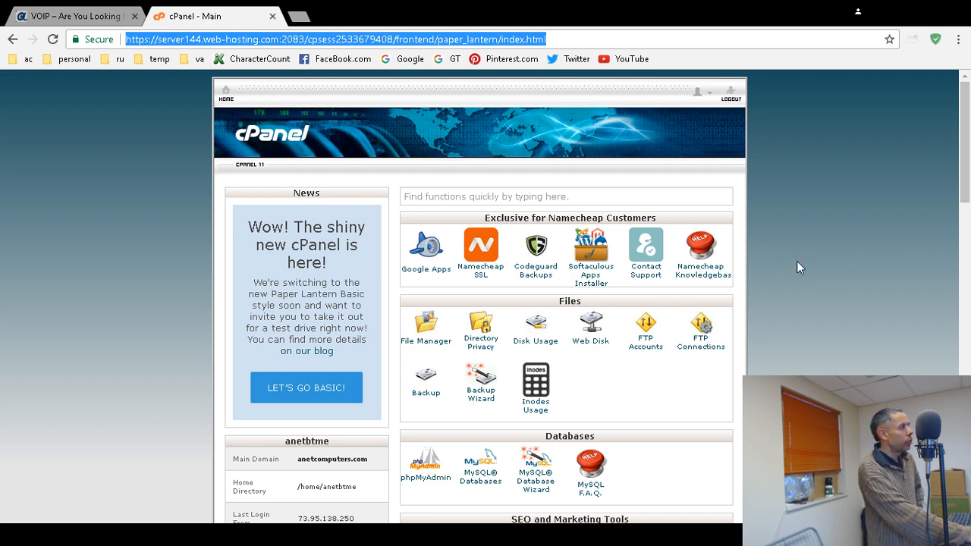
{"action": "scroll", "scroll_direction": "down", "scroll_amount": 3}
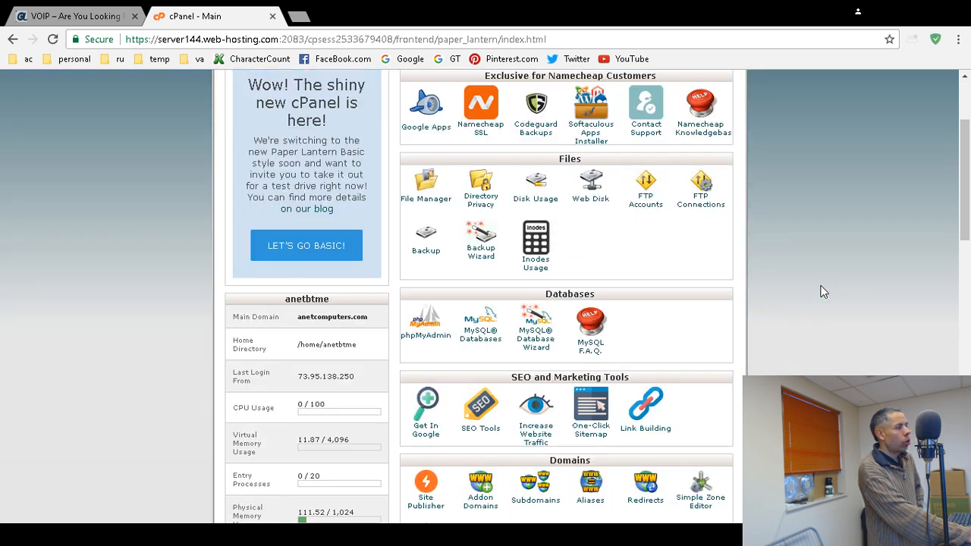
{"action": "scroll", "scroll_direction": "down", "scroll_amount": 3}
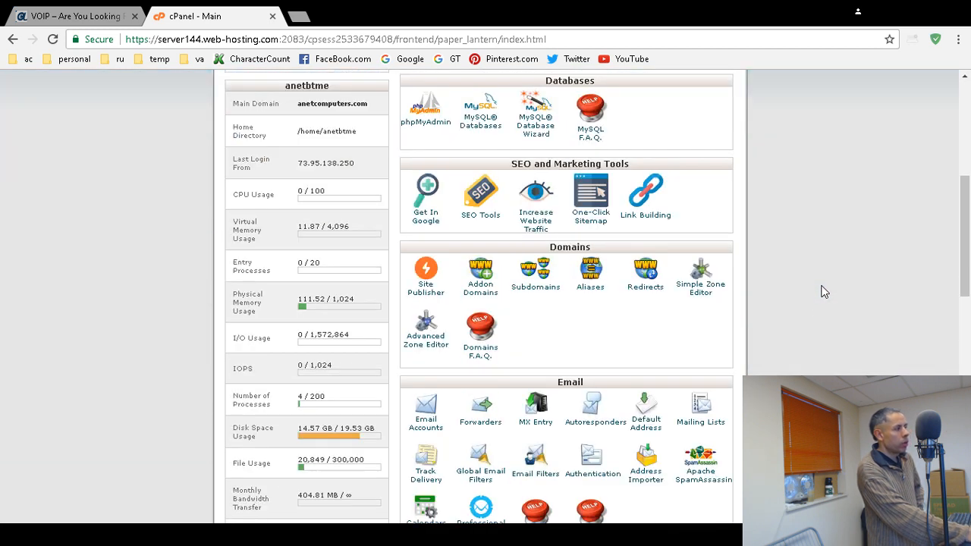
{"action": "left_click", "coordinate": [536, 287]}
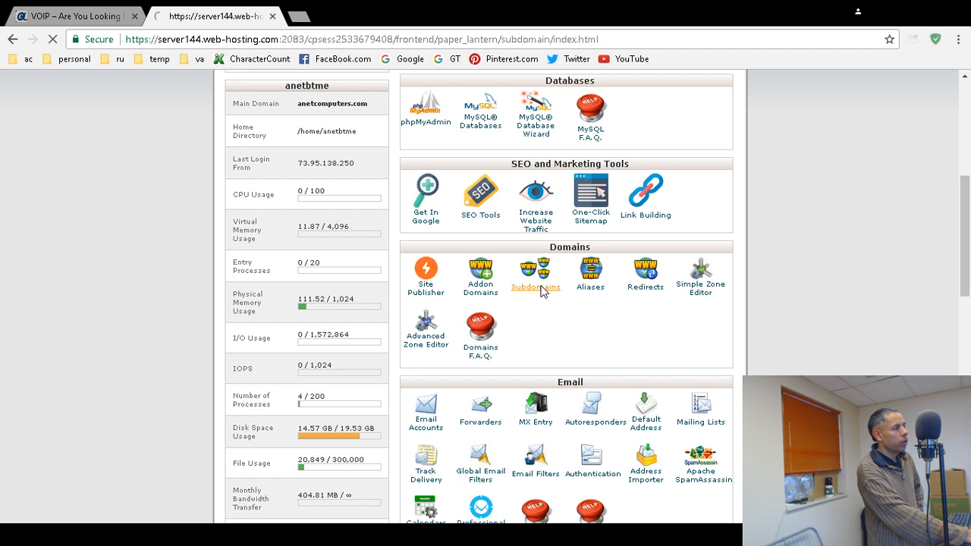
Enter 'anettaxi' as the subdomain name, keeping anetcomputers.com as the domain.
{"action": "left_click", "coordinate": [536, 274]}
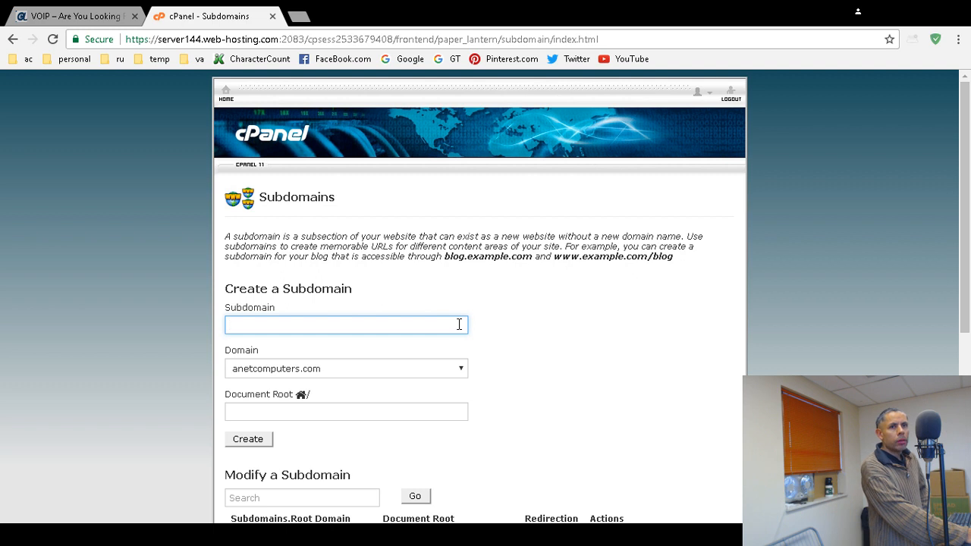
{"action": "type", "text": "an"}
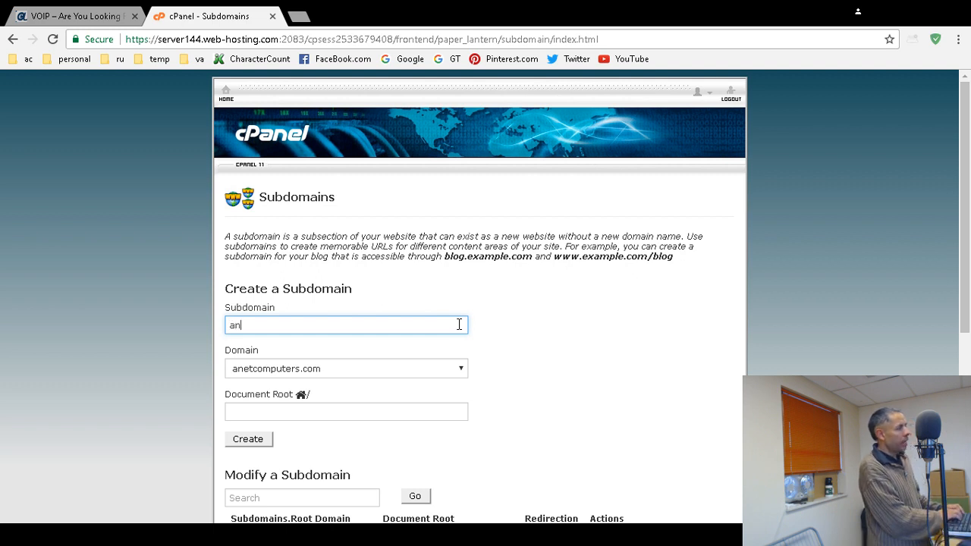
{"action": "type", "text": "ettaxi"}
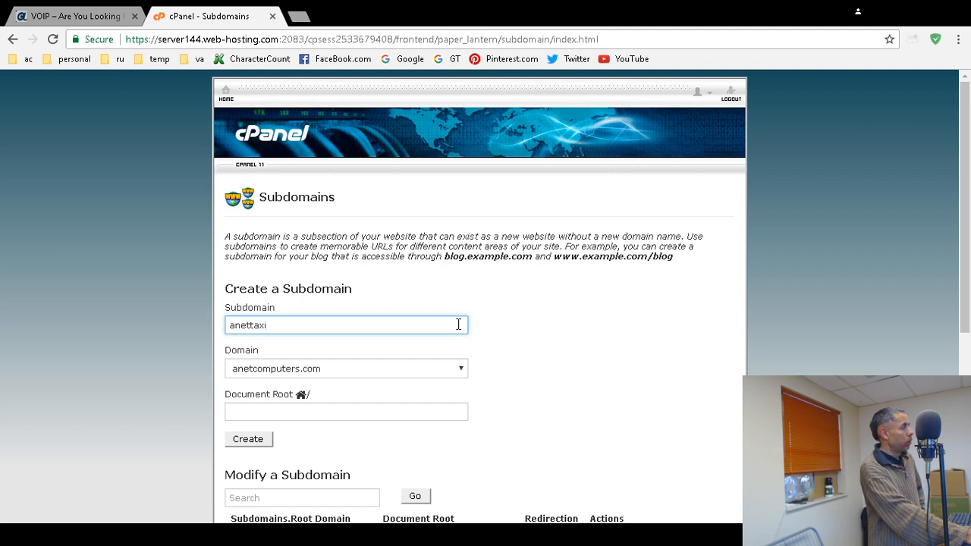
{"action": "mouse_move", "coordinate": [386, 334]}
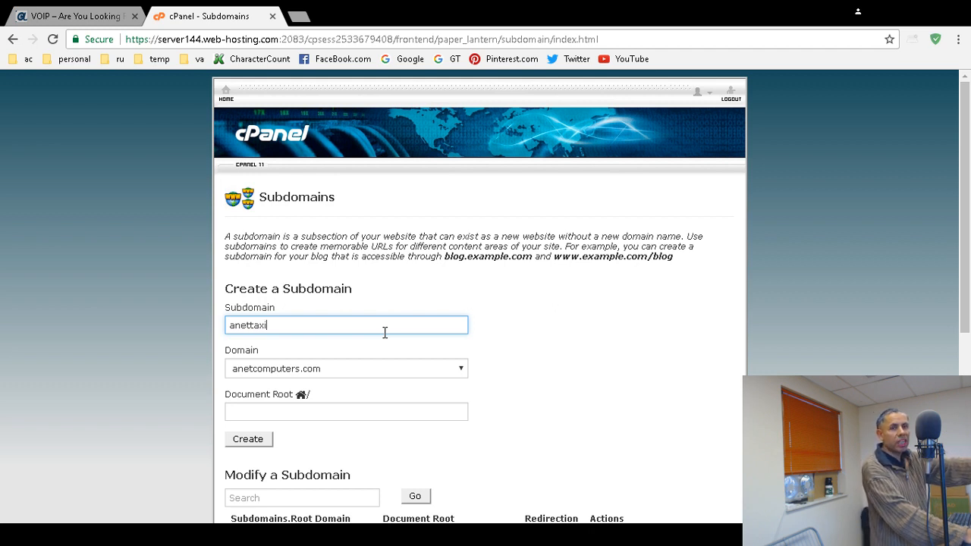
{"action": "mouse_move", "coordinate": [385, 348]}
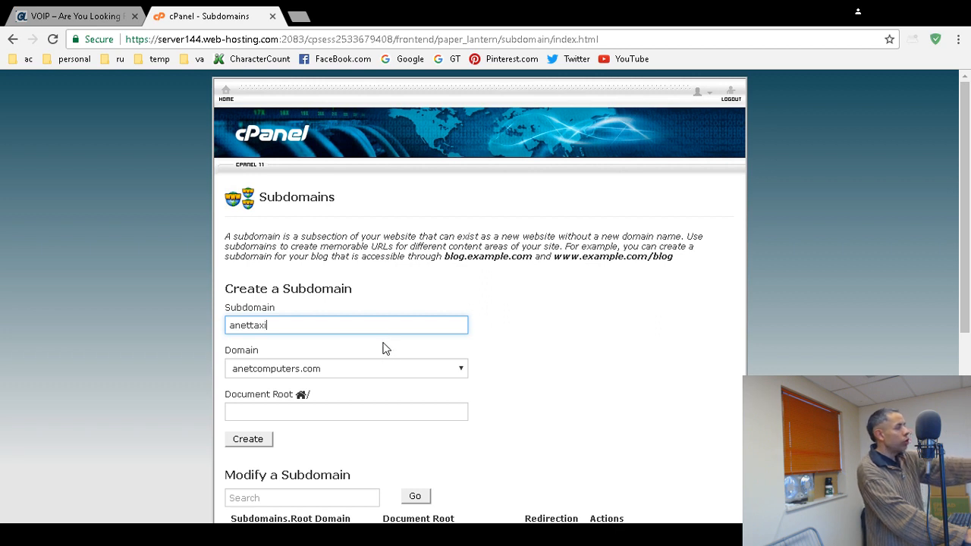
{"action": "mouse_move", "coordinate": [495, 370]}
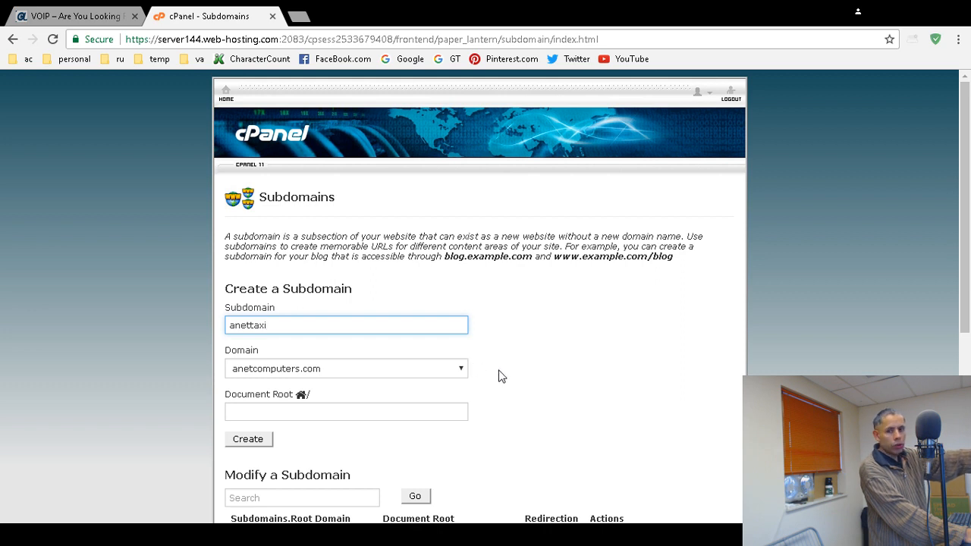
{"action": "mouse_move", "coordinate": [361, 449]}
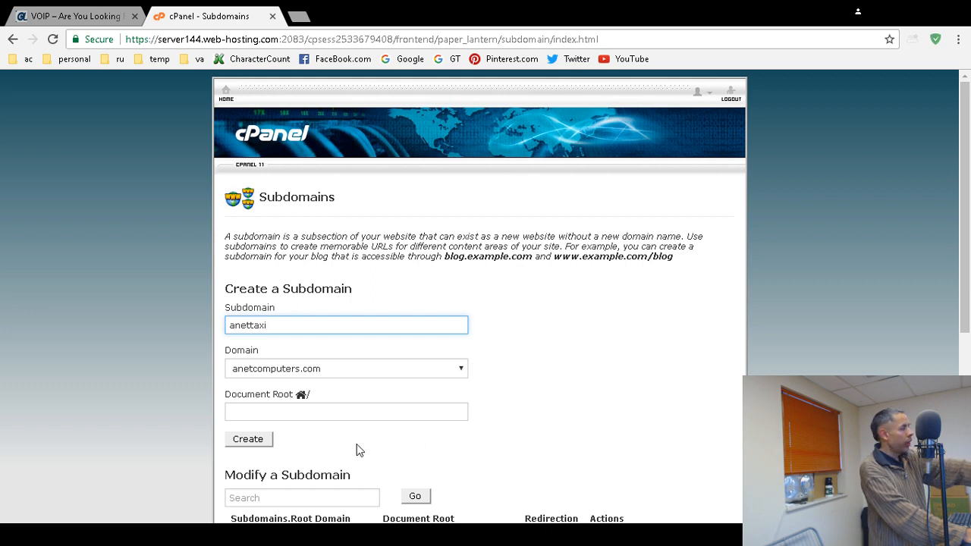
Replace the auto-filled document root with /public_html/anettaxi.
{"action": "left_click", "coordinate": [346, 413]}
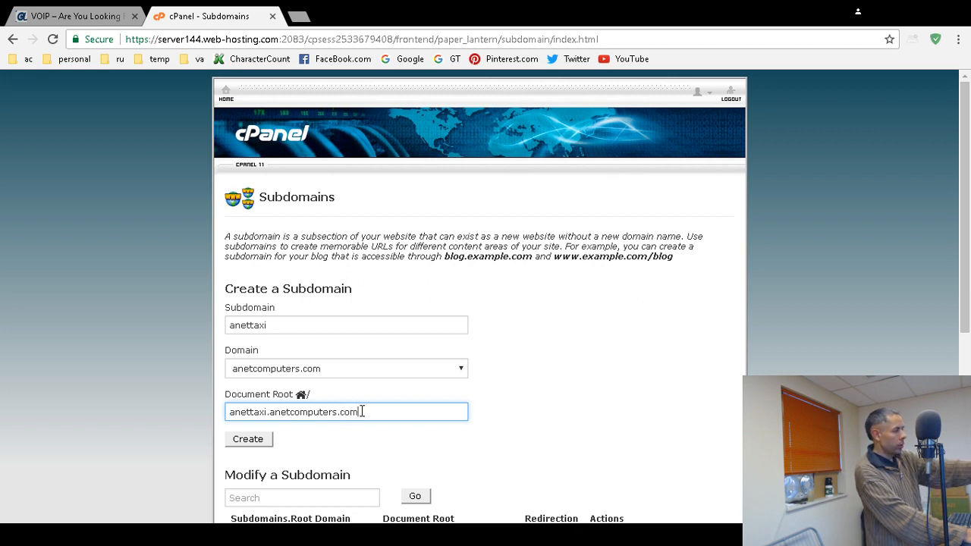
{"action": "triple_click", "coordinate": [346, 411]}
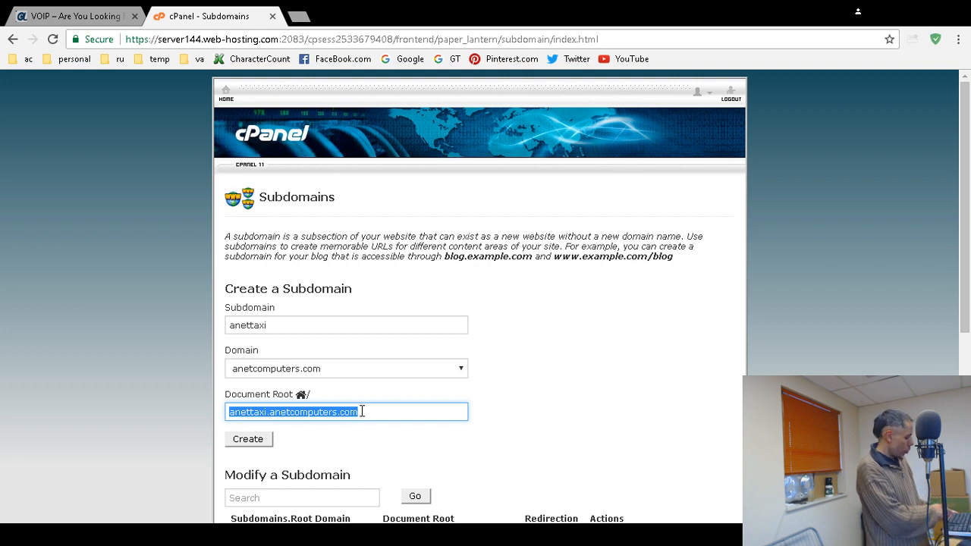
{"action": "type", "text": "/public_html/subdomain"}
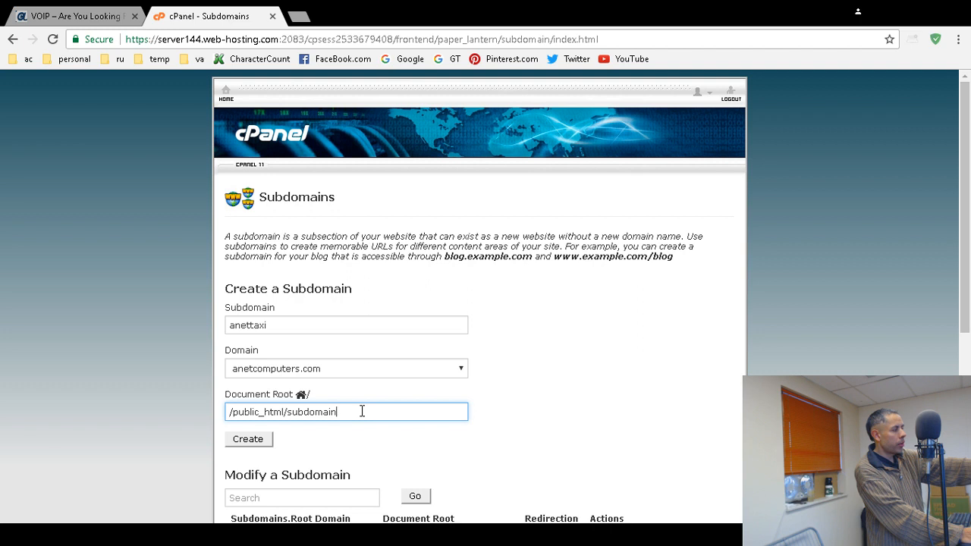
{"action": "key", "text": "Backspace"}
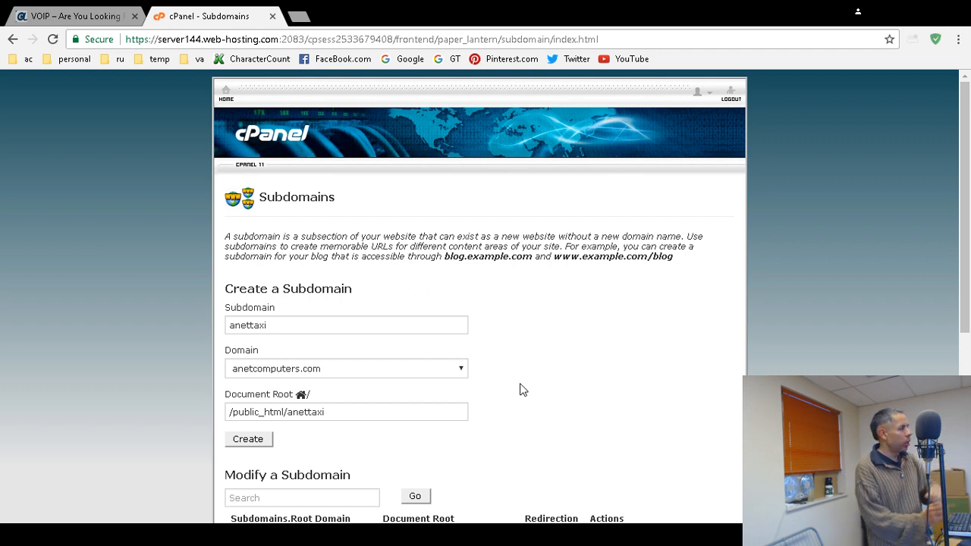
{"action": "mouse_move", "coordinate": [252, 443]}
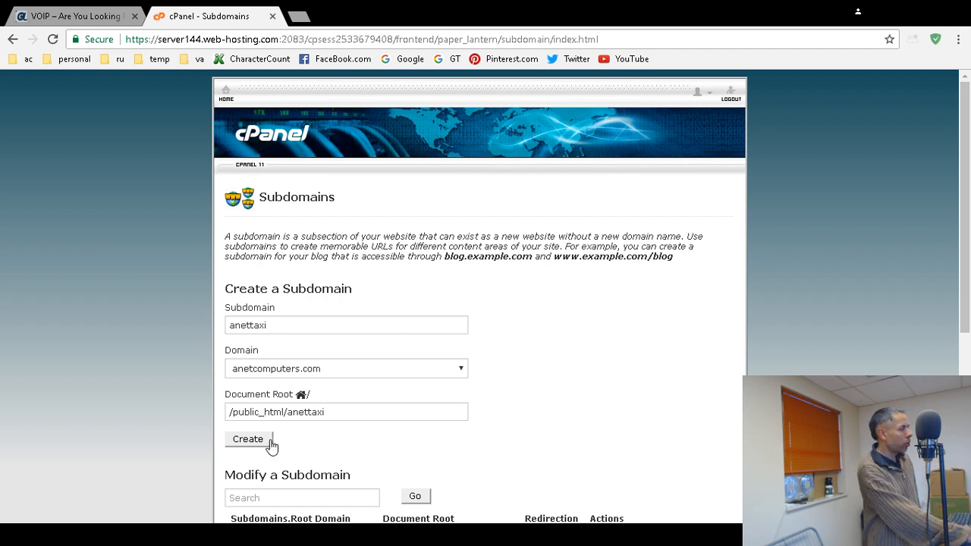
Create anettaxi.anetcomputers.com and, after the success message, go back to the empty form.
{"action": "left_click", "coordinate": [247, 440]}
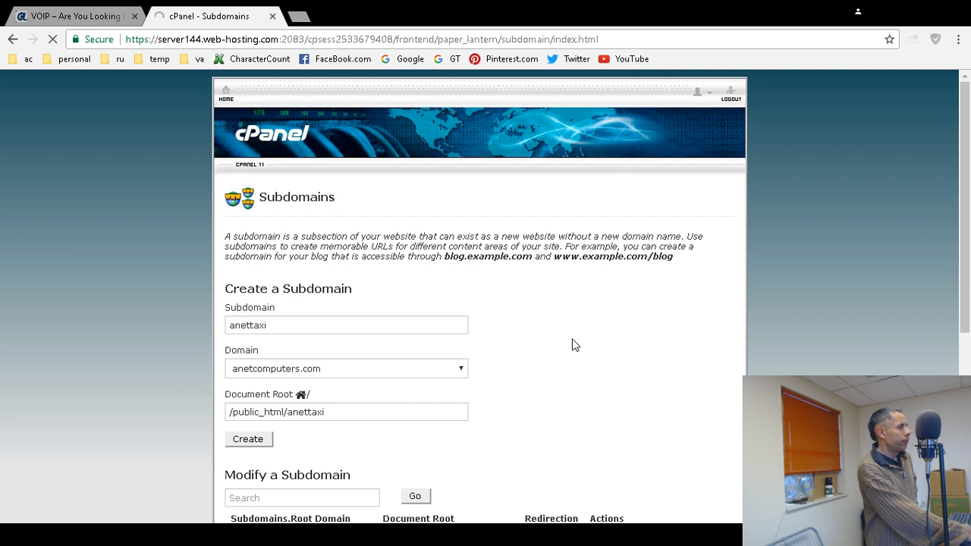
{"action": "left_click", "coordinate": [248, 440]}
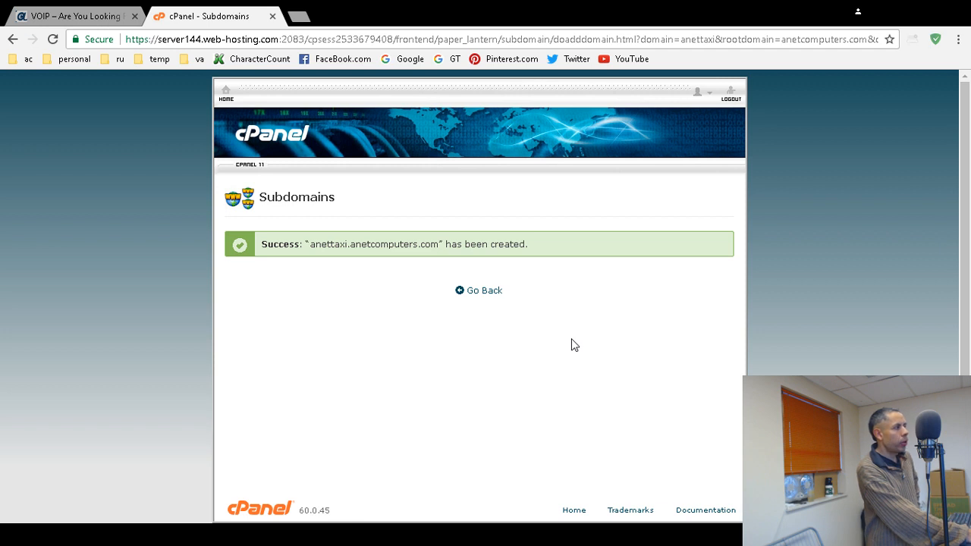
{"action": "mouse_move", "coordinate": [482, 300]}
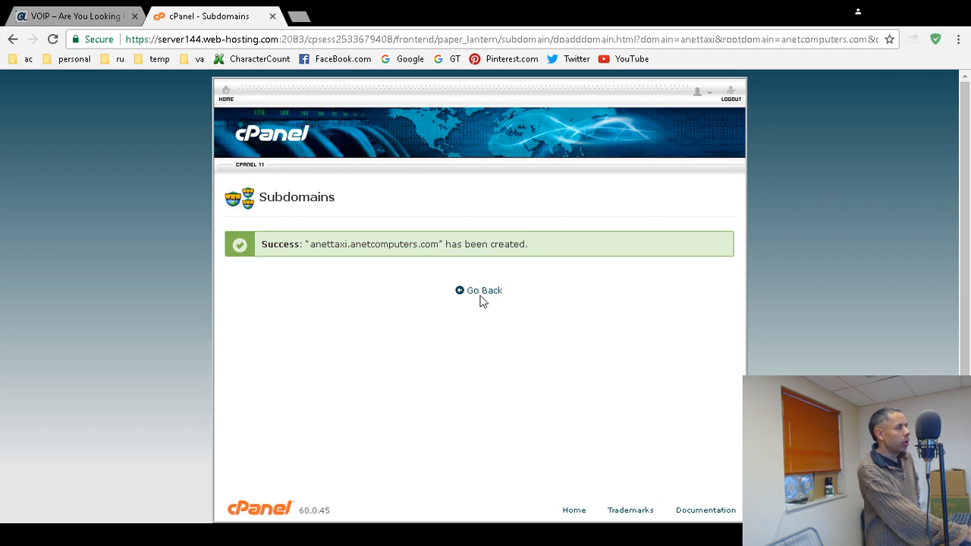
{"action": "left_click", "coordinate": [484, 289]}
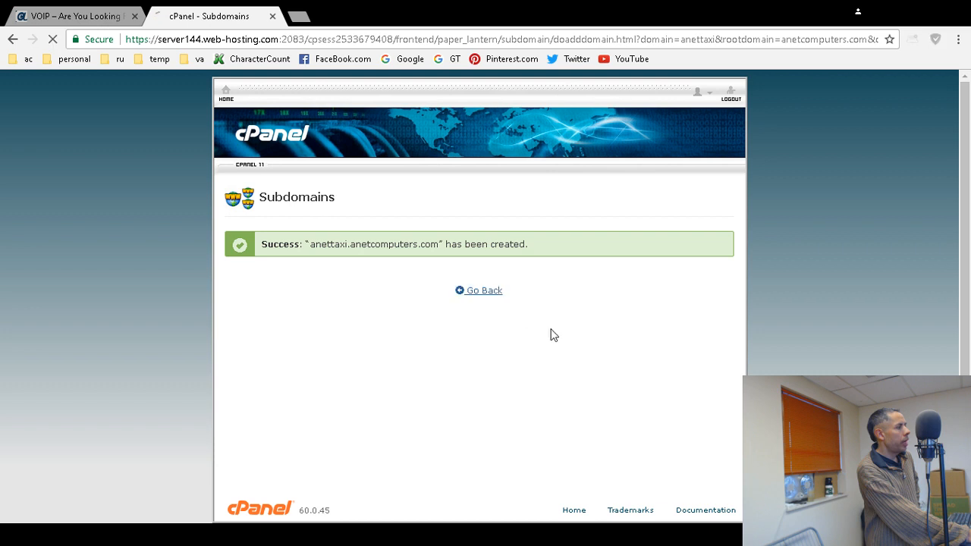
{"action": "left_click", "coordinate": [480, 290]}
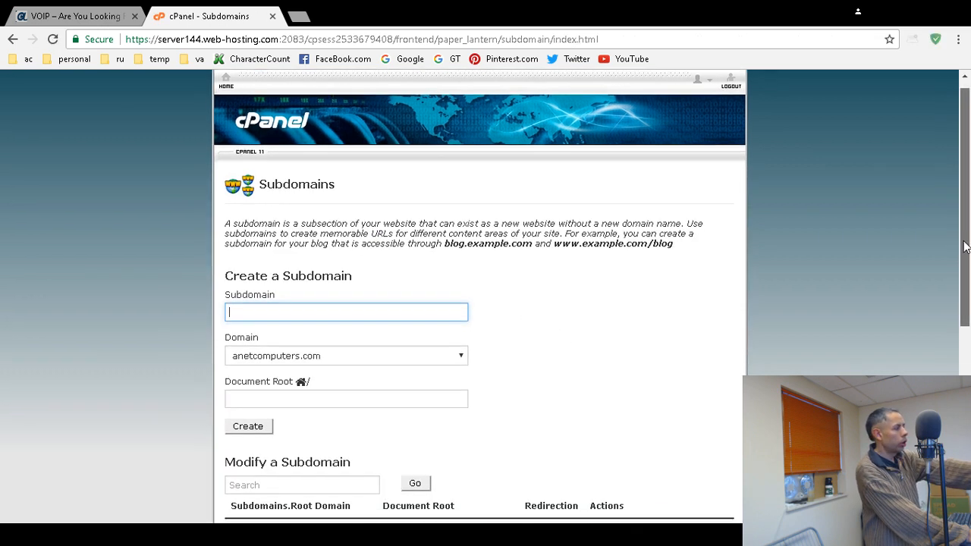
Check the subdomain table shows anettaxi.anetcomputers.com with root /public_html/anettaxi, not redirected.
{"action": "scroll", "scroll_direction": "down", "scroll_amount": 3}
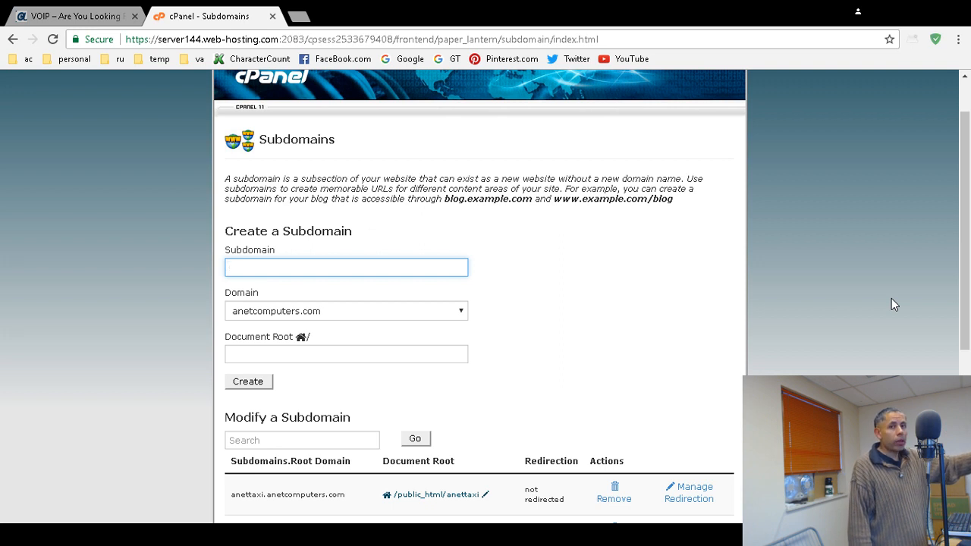
{"action": "left_click", "coordinate": [346, 267]}
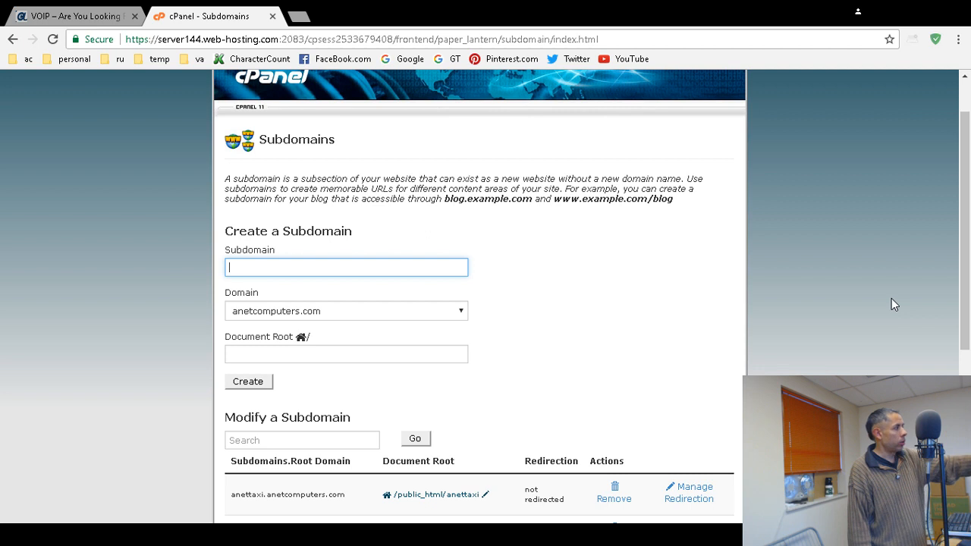
{"action": "mouse_move", "coordinate": [846, 355]}
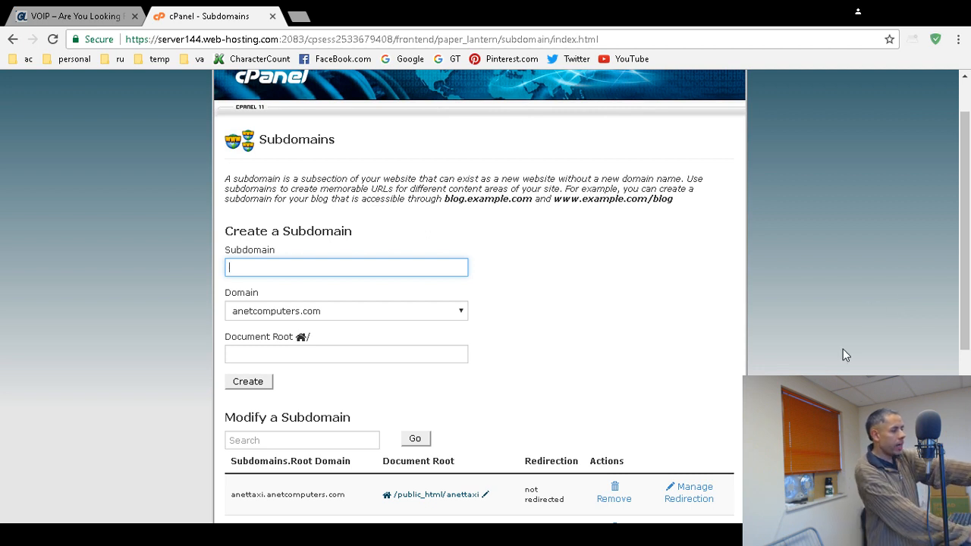
{"action": "mouse_move", "coordinate": [613, 493]}
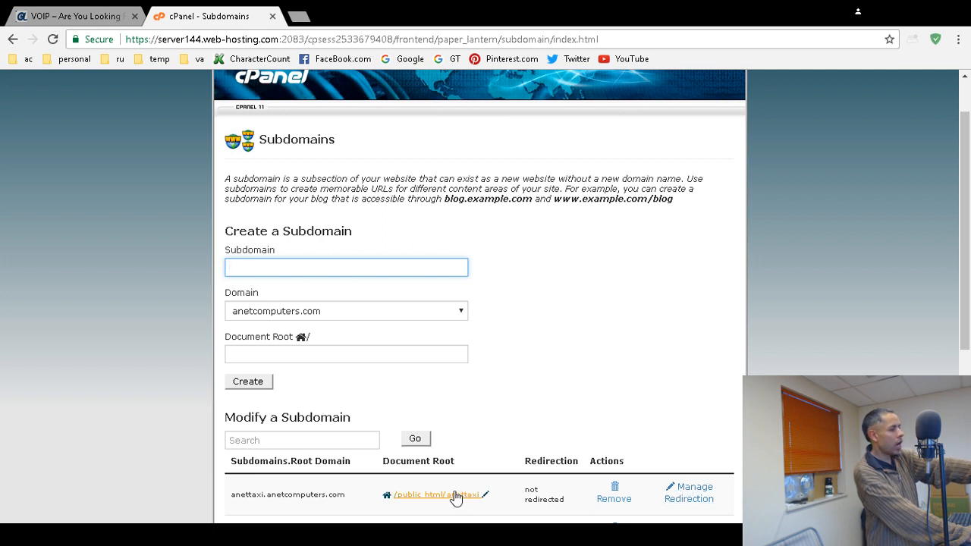
{"action": "mouse_move", "coordinate": [352, 502]}
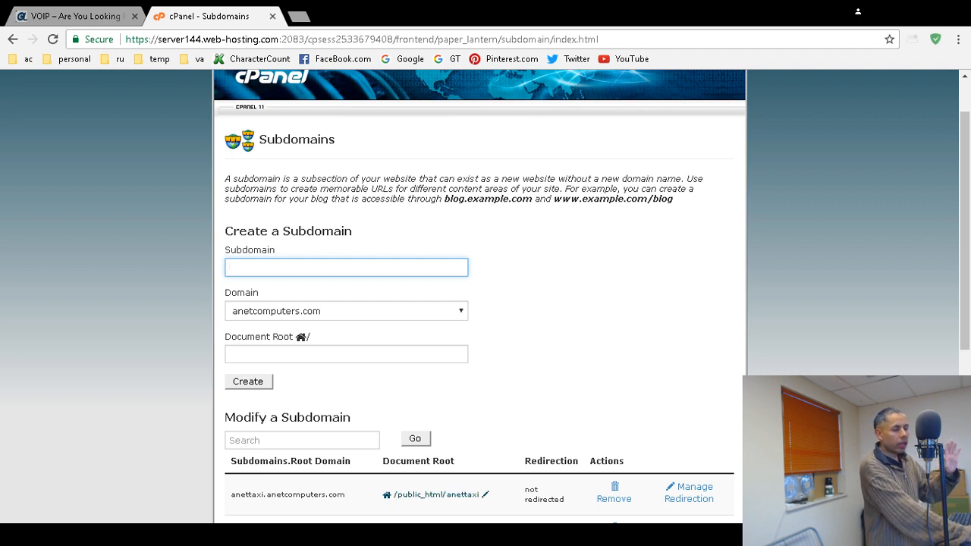
{"action": "left_click", "coordinate": [346, 267]}
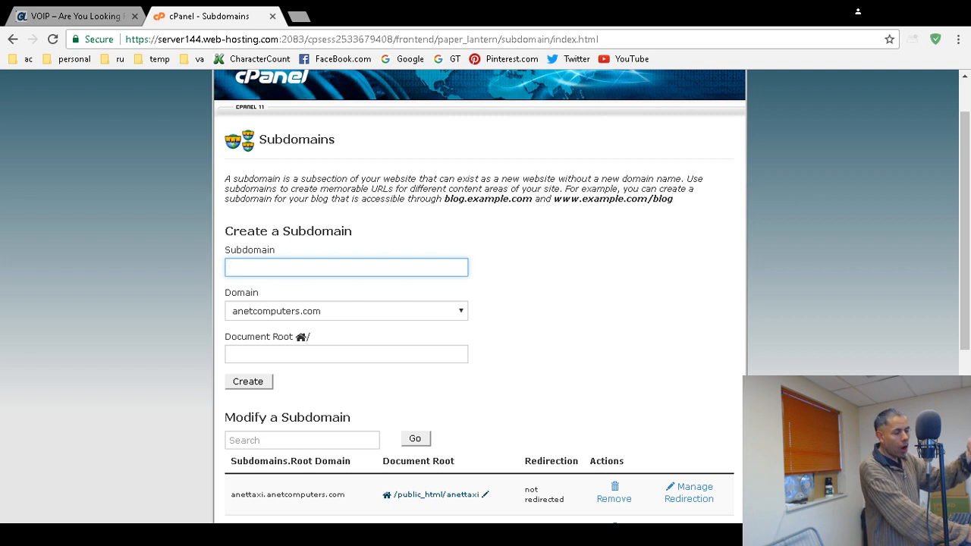
{"action": "left_click", "coordinate": [346, 267]}
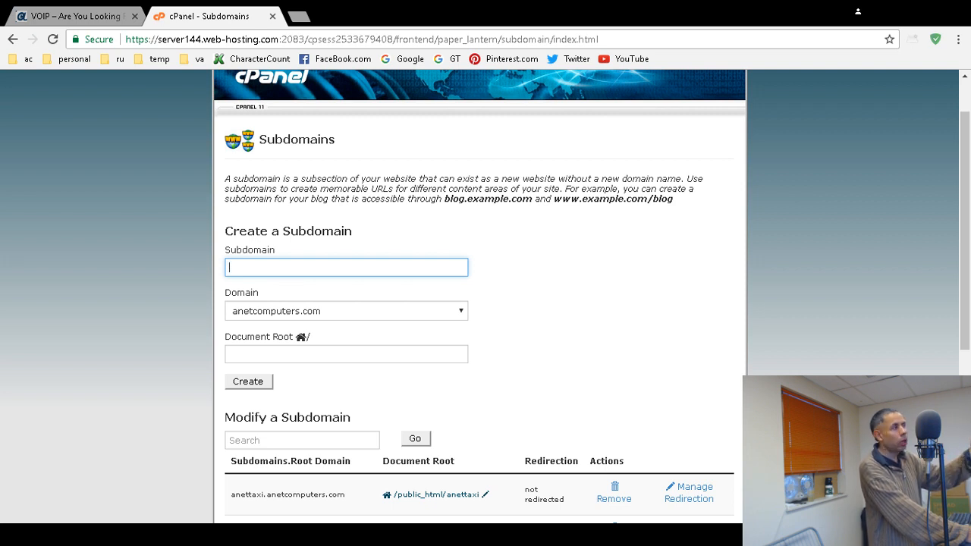
{"action": "mouse_move", "coordinate": [352, 215]}
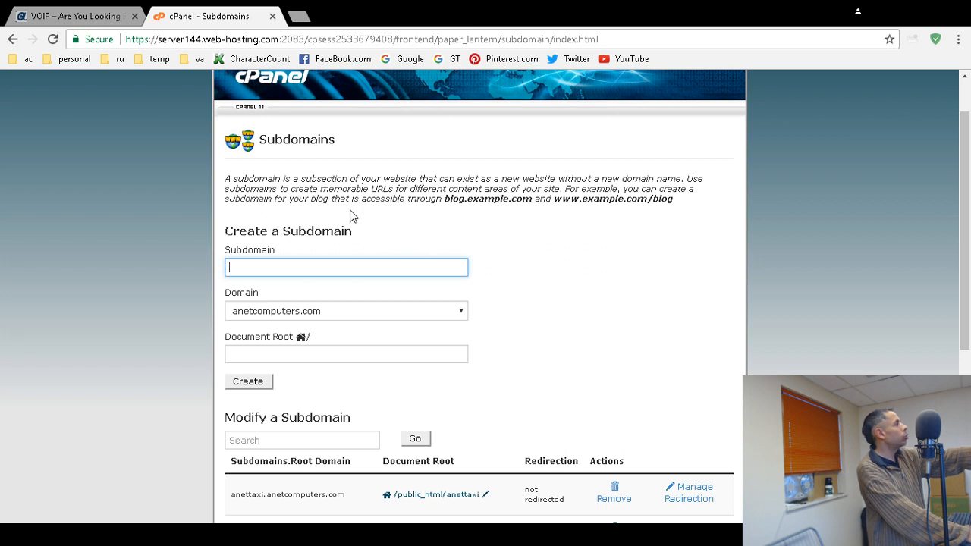
{"action": "scroll", "scroll_direction": "up", "scroll_amount": 3}
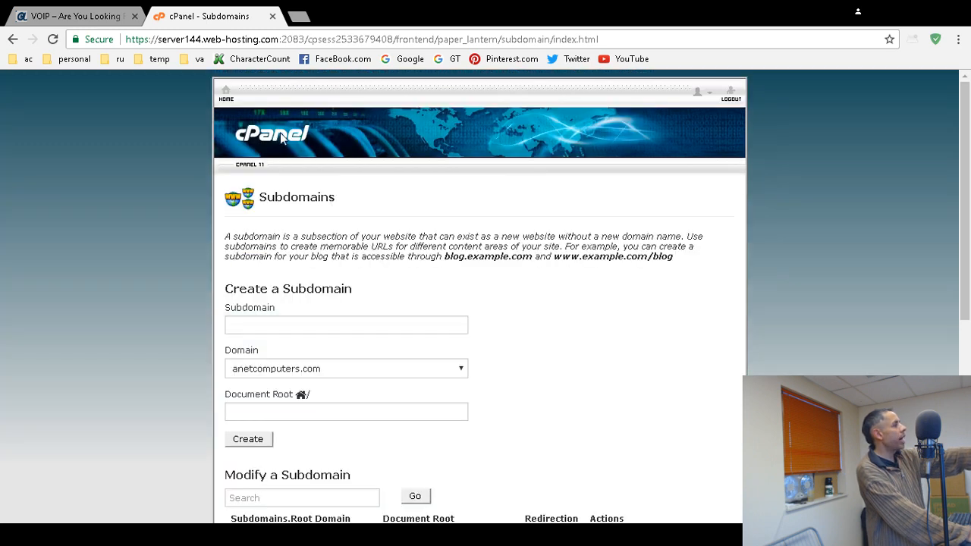
Return to the cPanel home page and bring the Softaculous Apps Installer into view.
{"action": "left_click", "coordinate": [224, 91]}
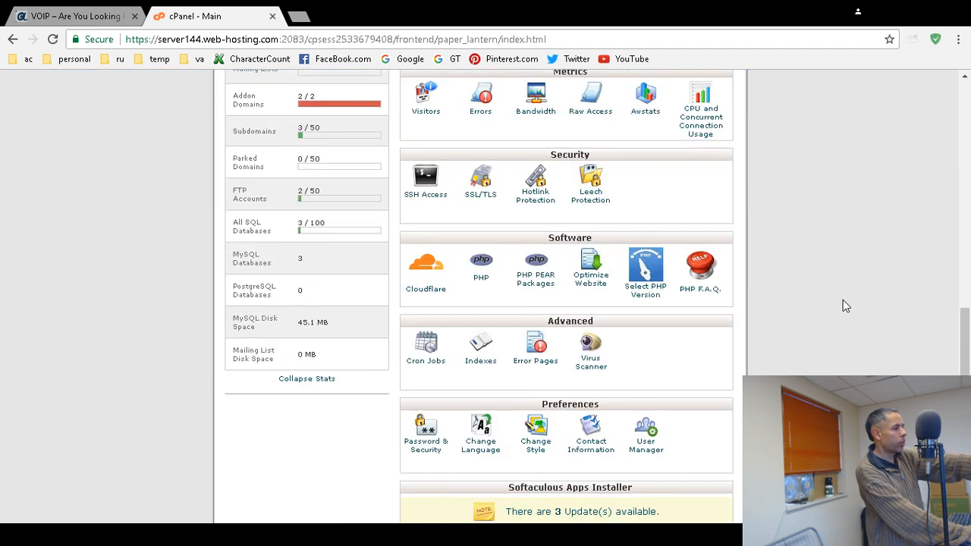
{"action": "scroll", "scroll_direction": "down", "scroll_amount": 3}
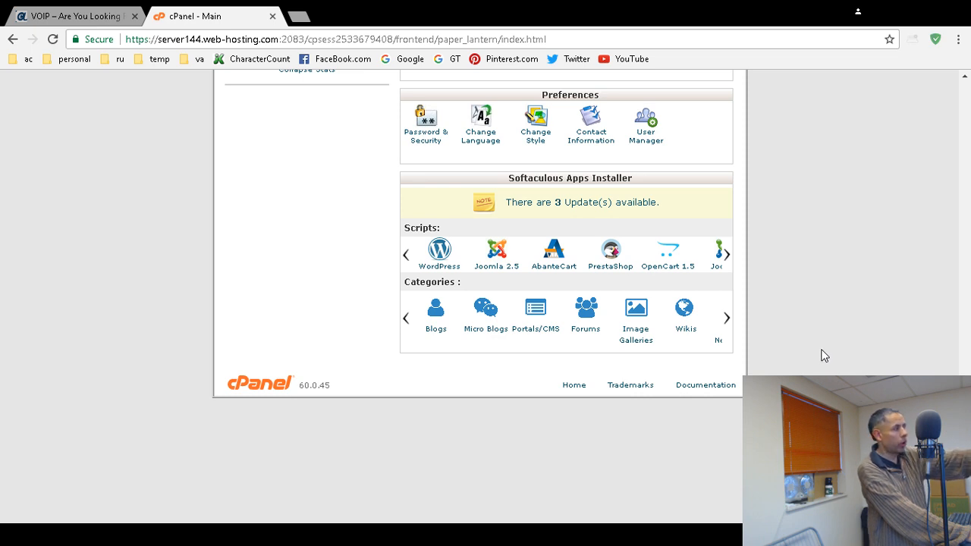
{"action": "mouse_move", "coordinate": [440, 261]}
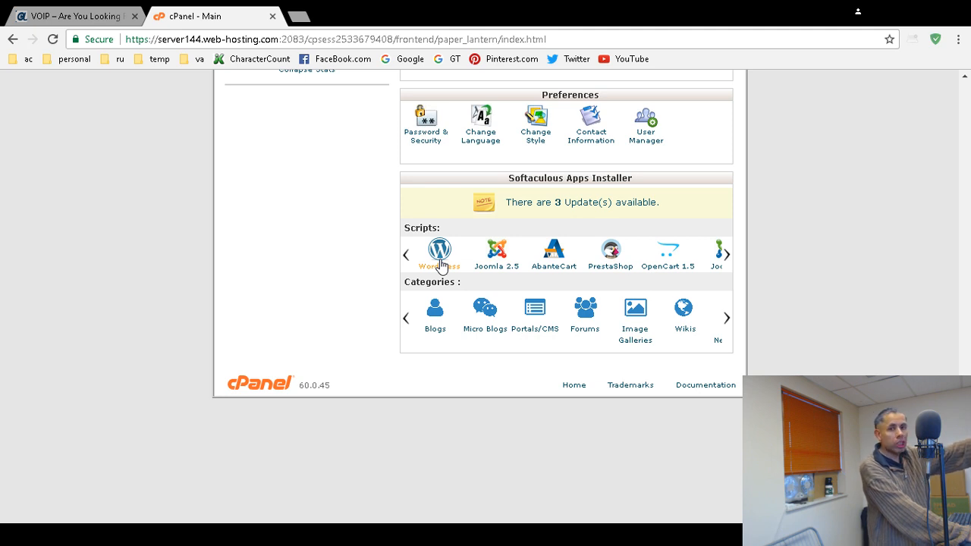
{"action": "mouse_move", "coordinate": [834, 352]}
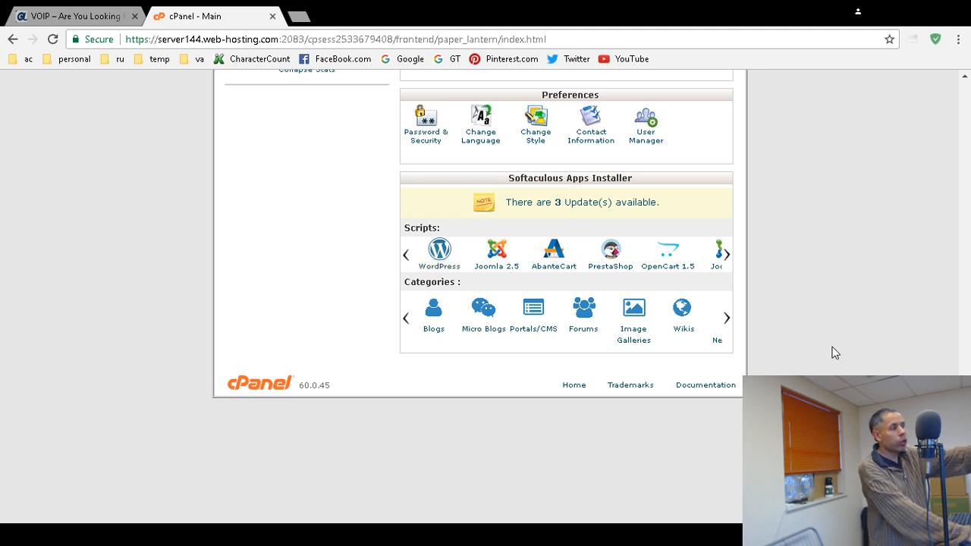
{"action": "mouse_move", "coordinate": [816, 352]}
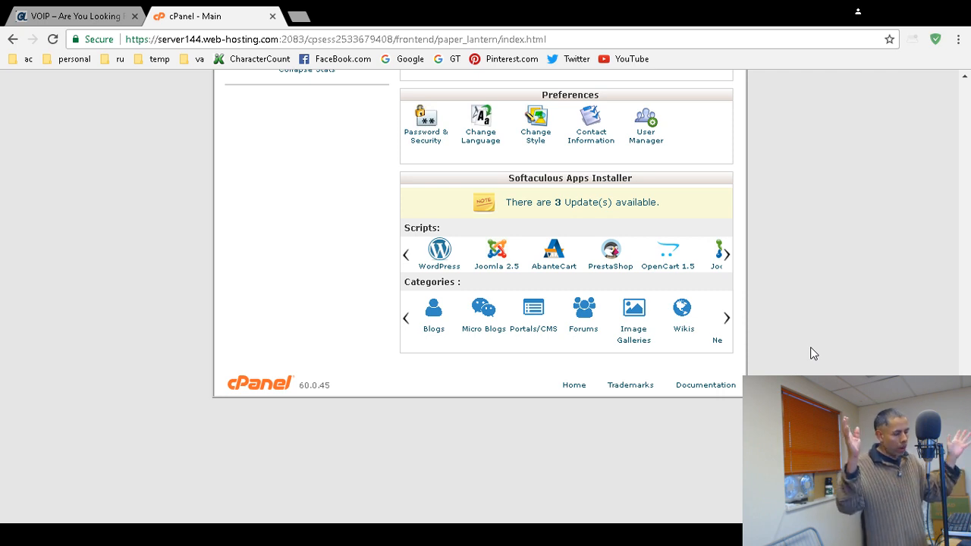
{"action": "mouse_move", "coordinate": [51, 27]}
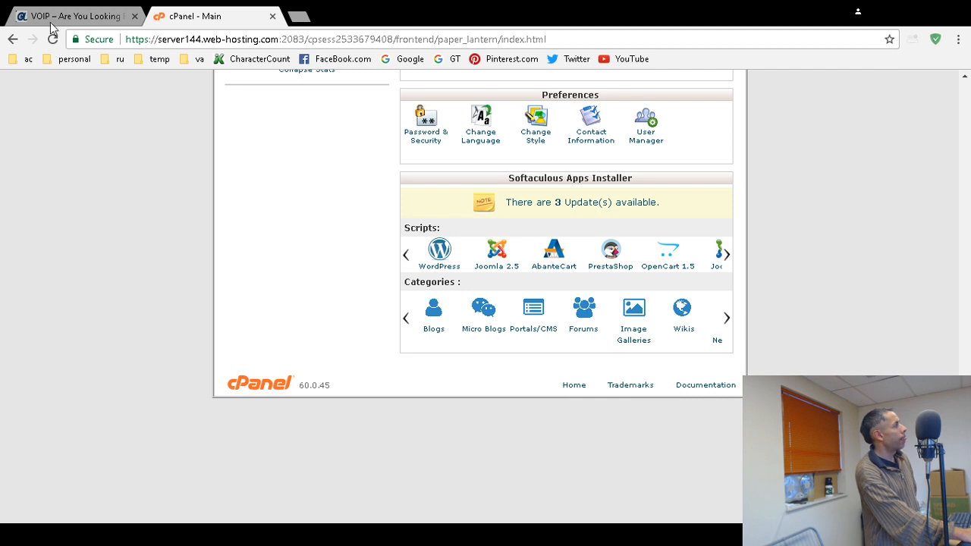
Page through more Softaculous scripts and categories, then show the Anet Computers VoIP page.
{"action": "left_click", "coordinate": [73, 16]}
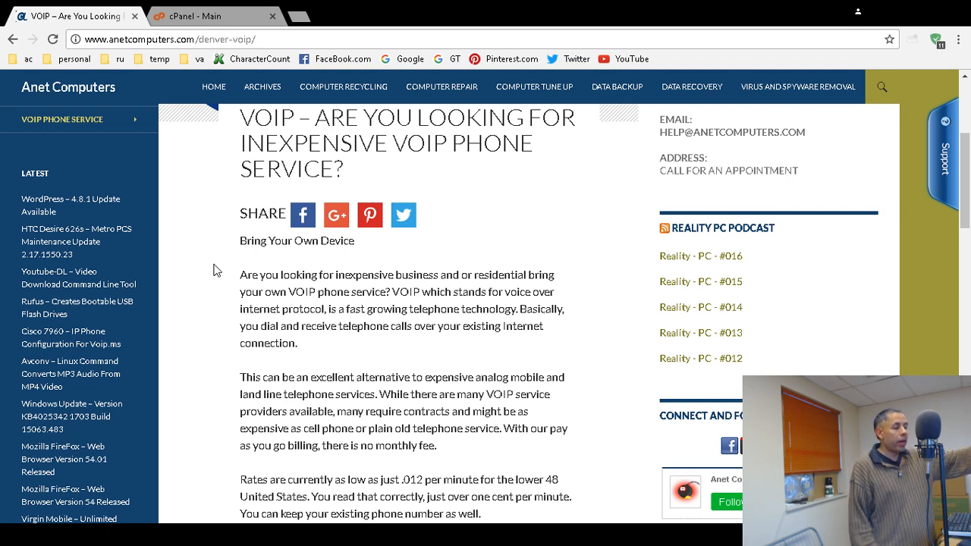
{"action": "left_click", "coordinate": [215, 15]}
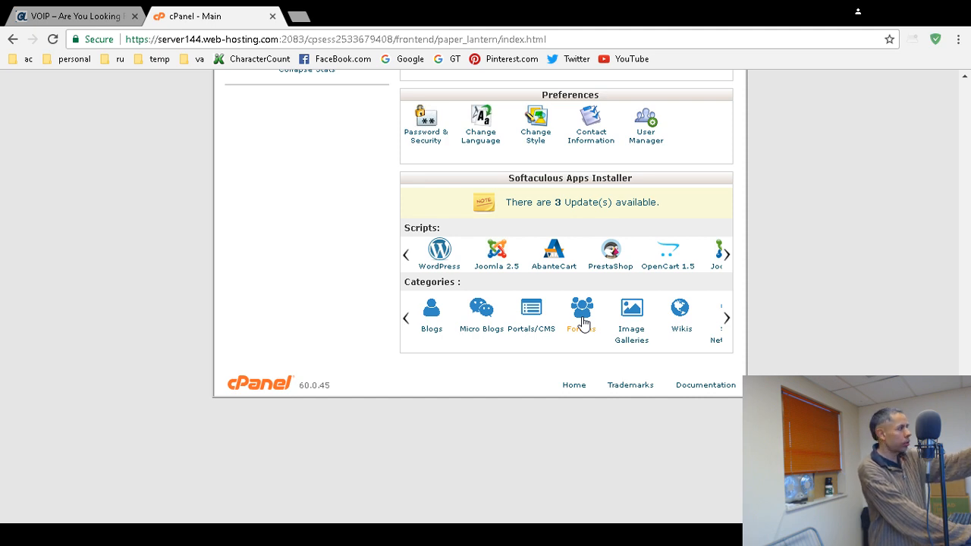
{"action": "mouse_move", "coordinate": [534, 328]}
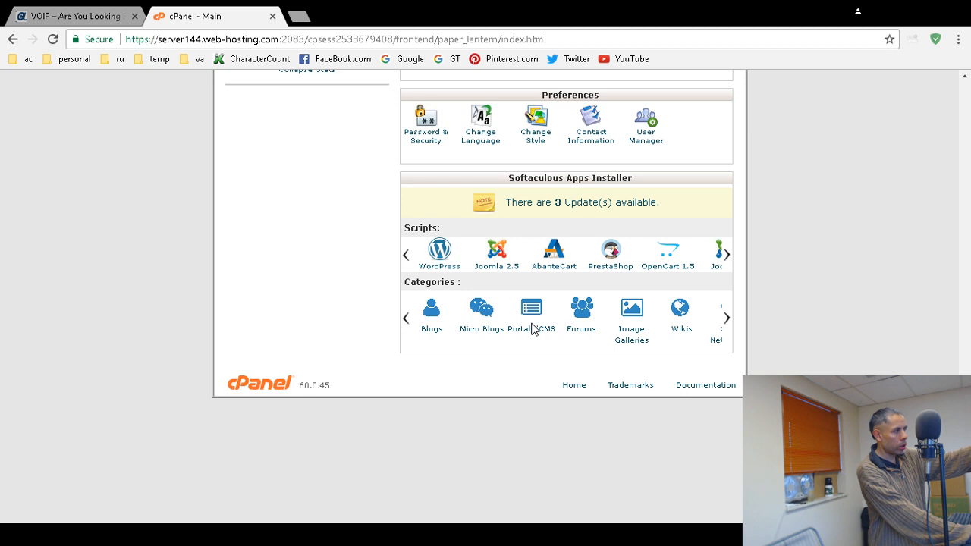
{"action": "left_click", "coordinate": [725, 318]}
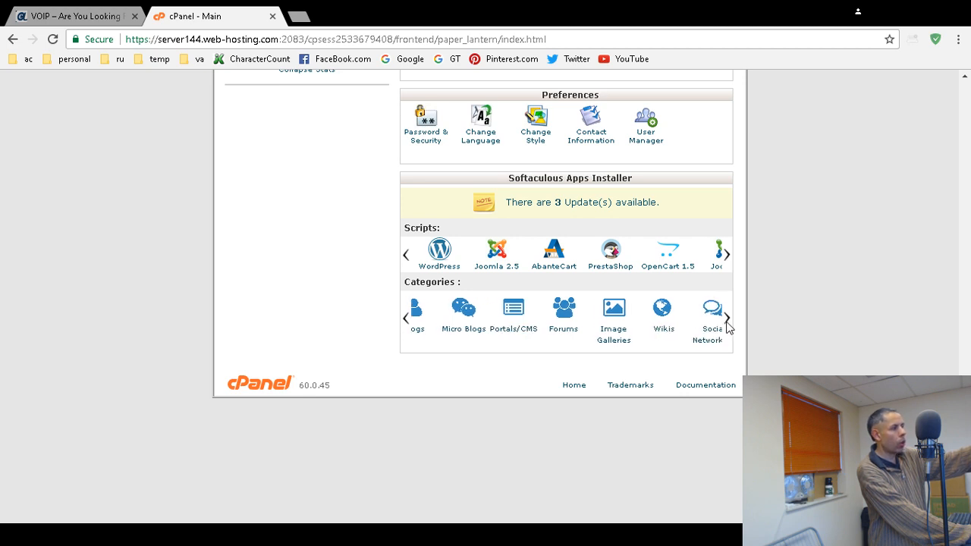
{"action": "left_click", "coordinate": [725, 318]}
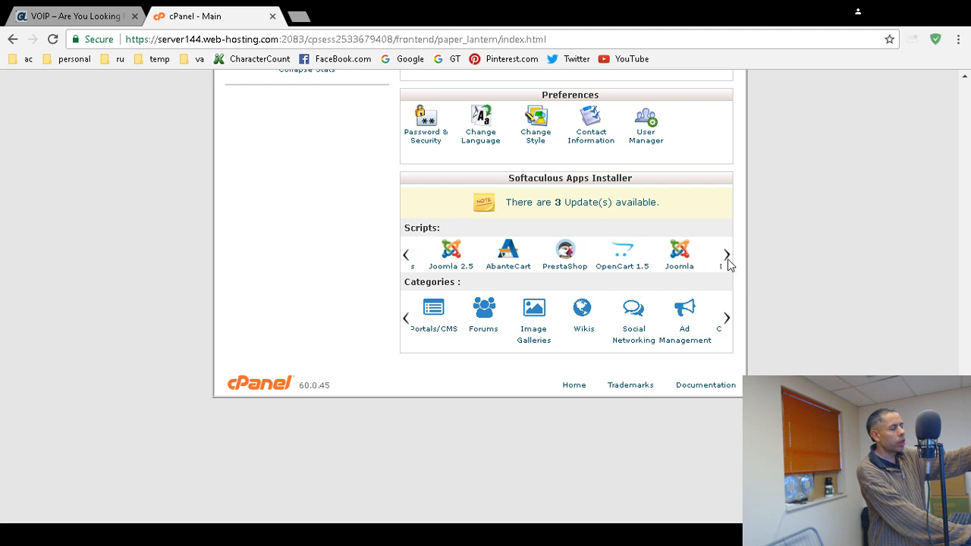
{"action": "left_click", "coordinate": [725, 255]}
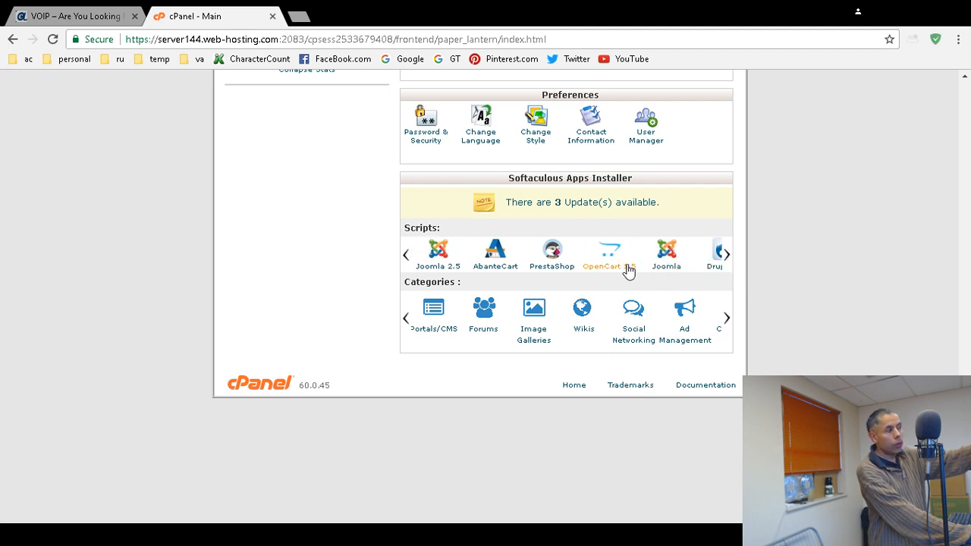
{"action": "mouse_move", "coordinate": [628, 267]}
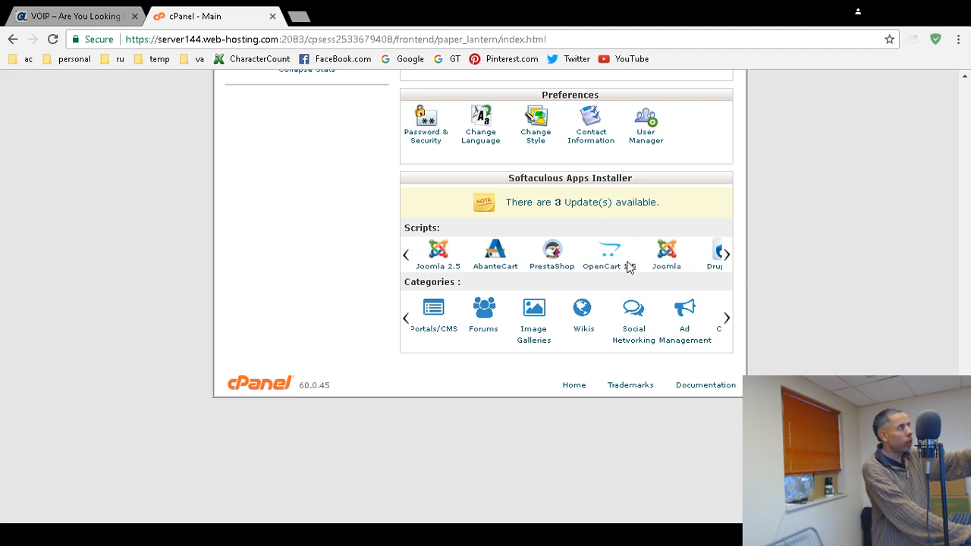
{"action": "left_click", "coordinate": [72, 15]}
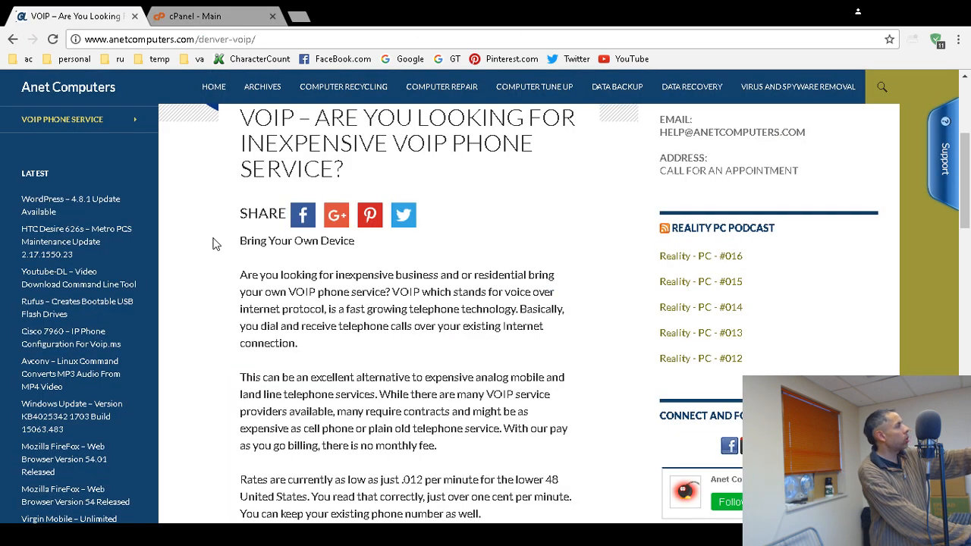
{"action": "mouse_move", "coordinate": [200, 285]}
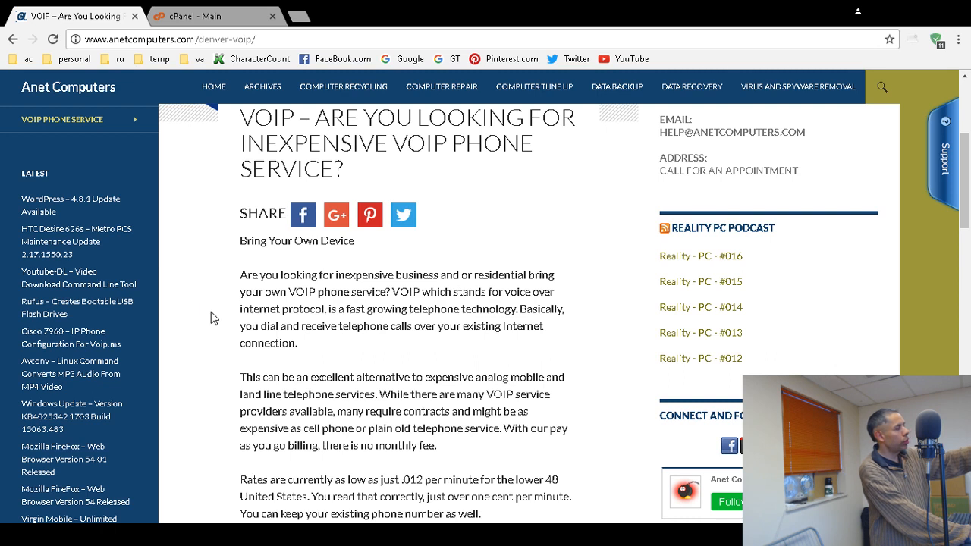
{"action": "mouse_move", "coordinate": [207, 325]}
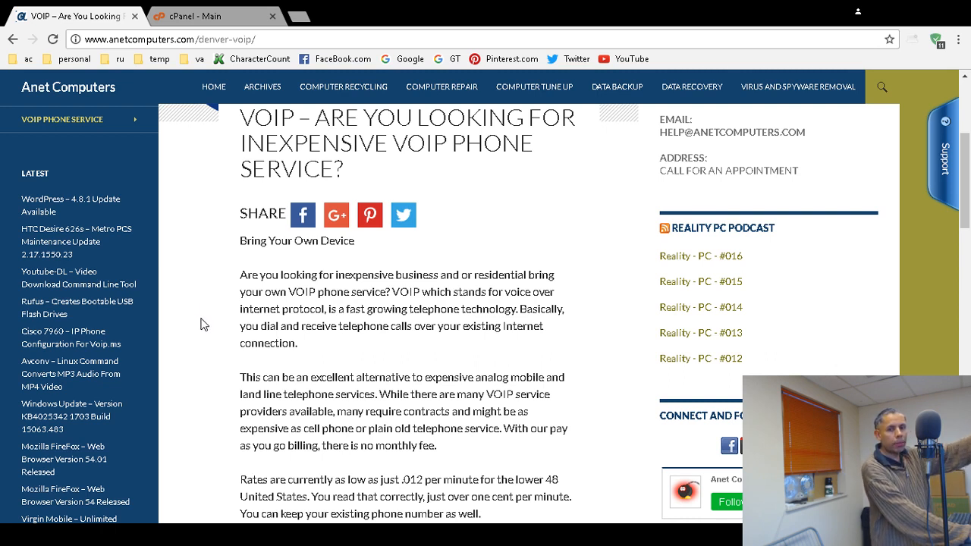
{"action": "mouse_move", "coordinate": [225, 252]}
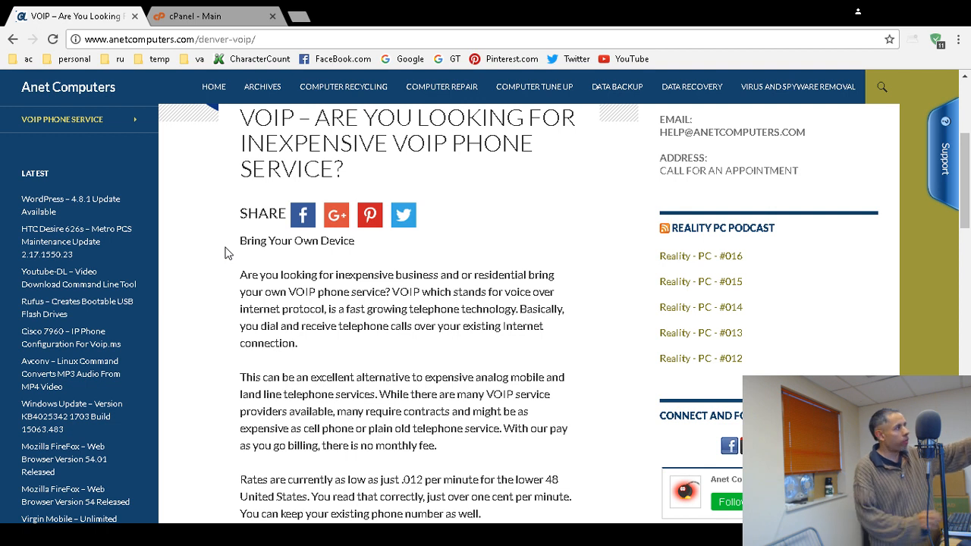
{"action": "mouse_move", "coordinate": [214, 340]}
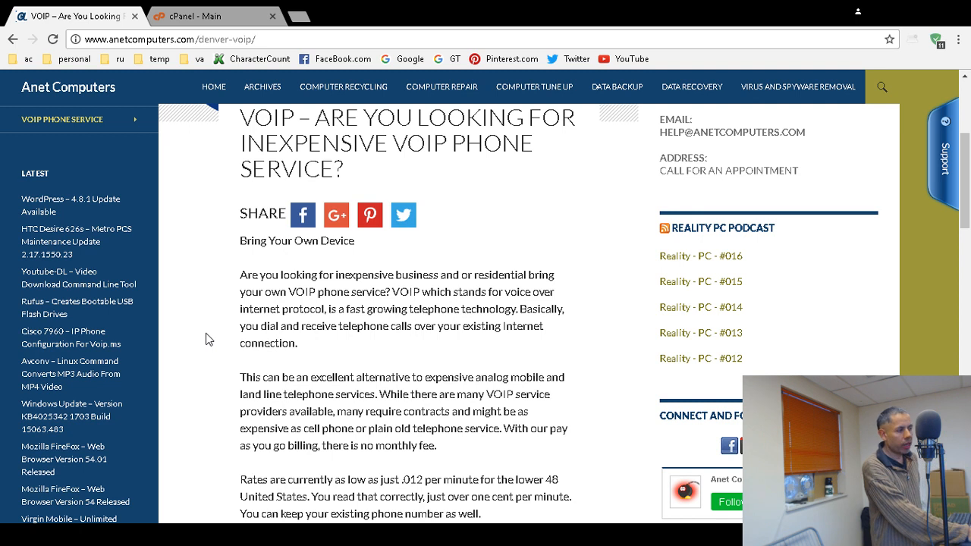
{"action": "mouse_move", "coordinate": [236, 162]}
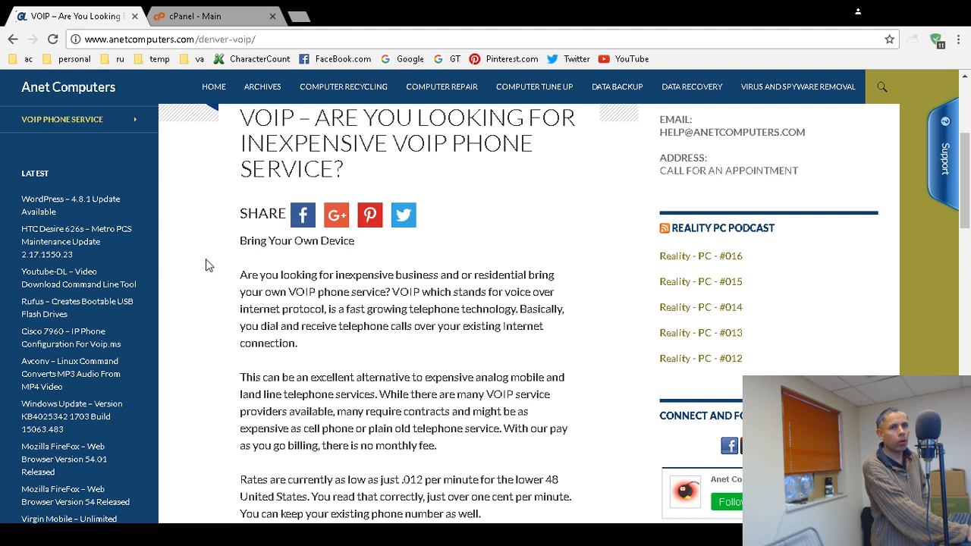
{"action": "mouse_move", "coordinate": [215, 267]}
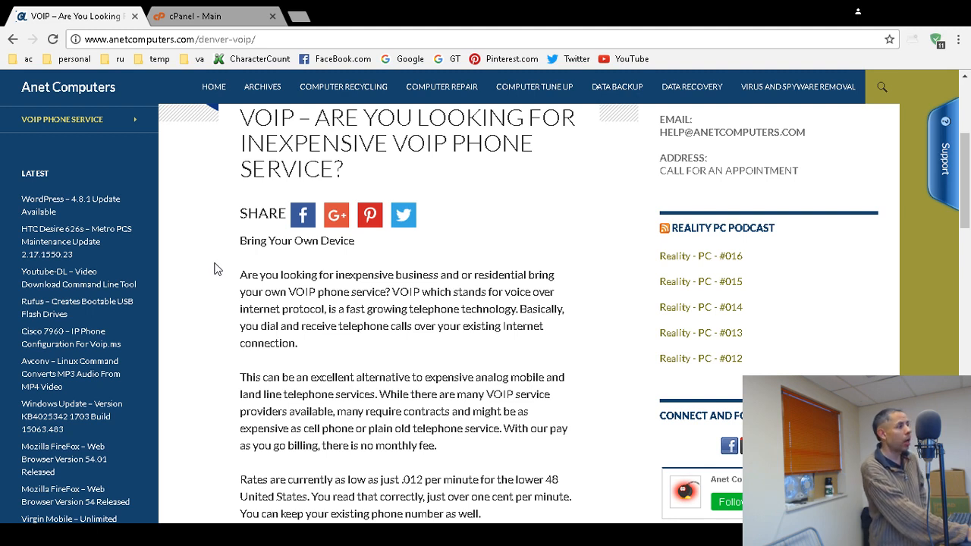
{"action": "mouse_move", "coordinate": [507, 237]}
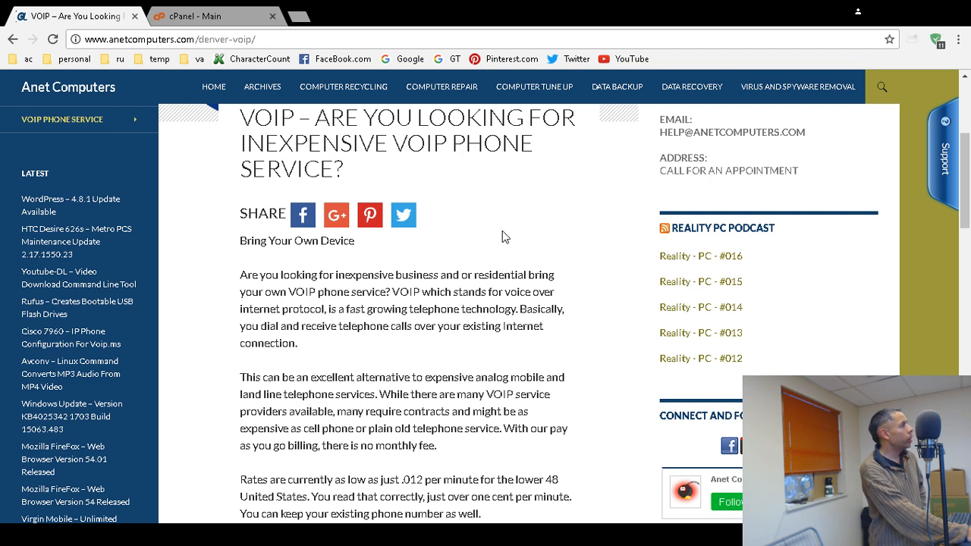
{"action": "mouse_move", "coordinate": [522, 267]}
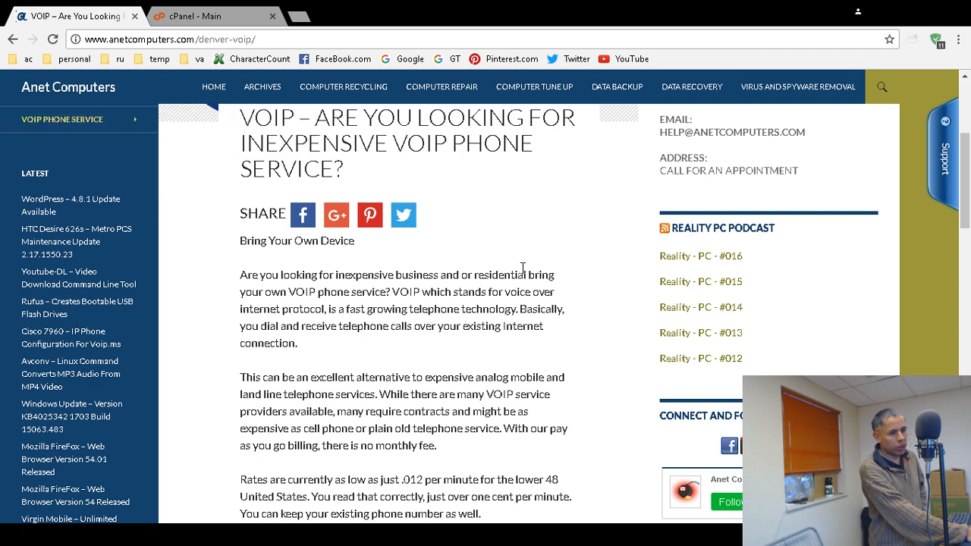
{"action": "mouse_move", "coordinate": [525, 273]}
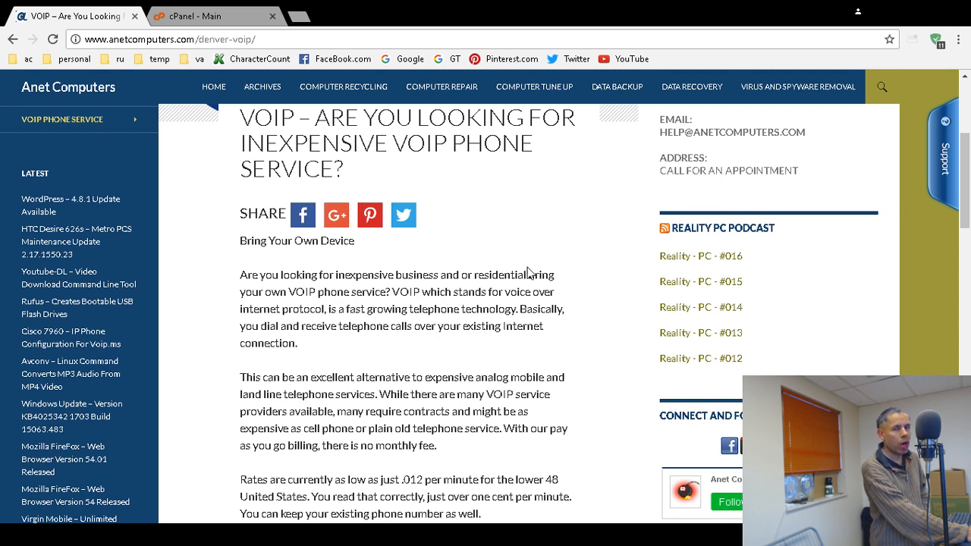
{"action": "mouse_move", "coordinate": [516, 264]}
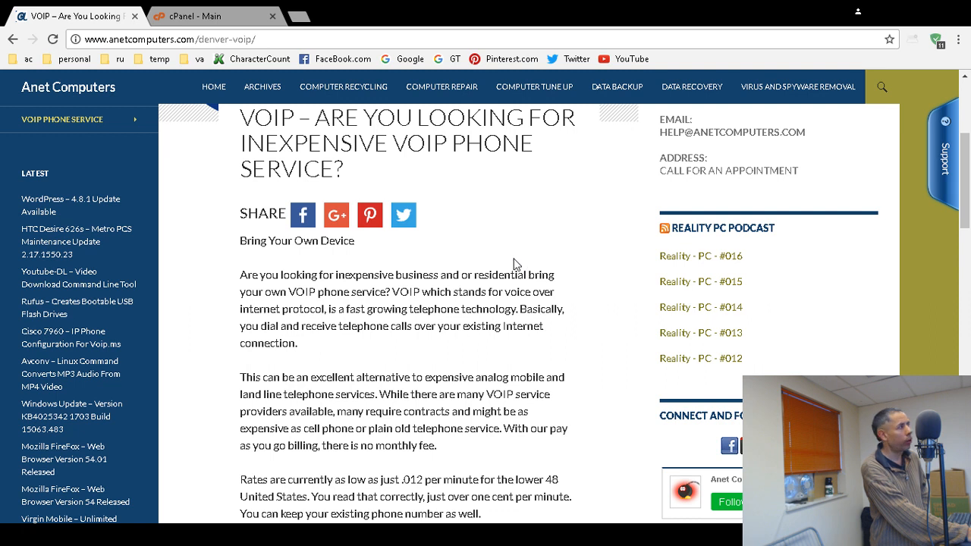
Switch from the VoIP page back to the cPanel main dashboard.
{"action": "left_click", "coordinate": [189, 16]}
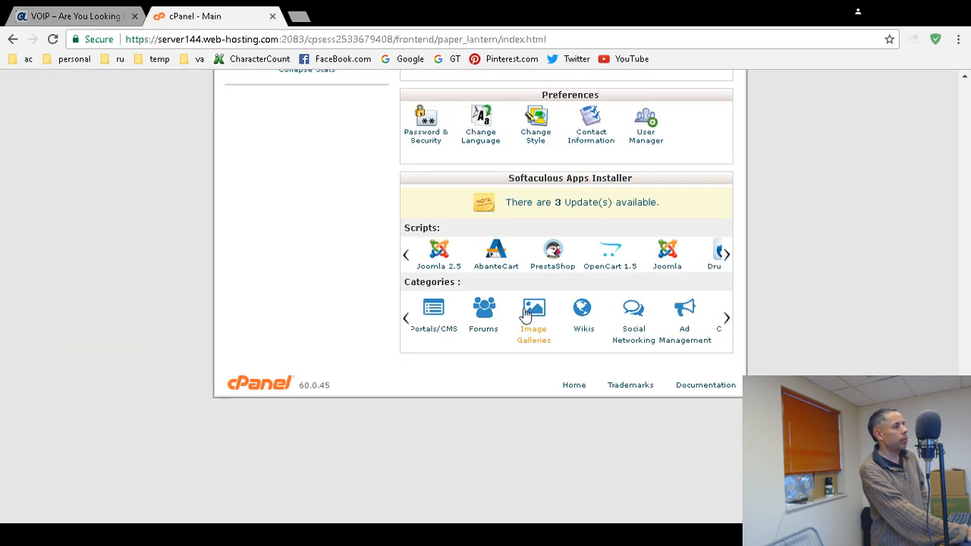
Glance over cPanel's Metrics, Security and Software tools, then return to the VoIP service page.
{"action": "scroll", "scroll_direction": "up", "scroll_amount": 3}
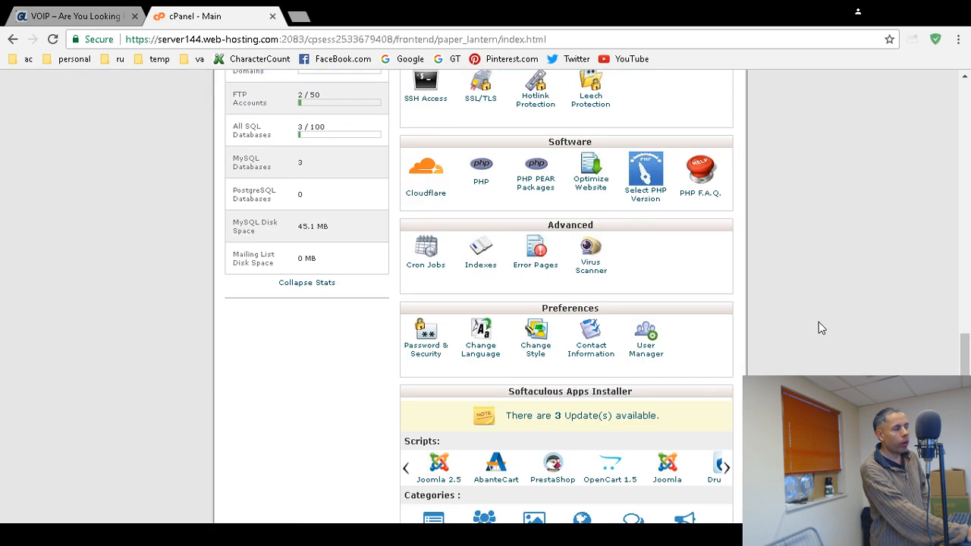
{"action": "scroll", "scroll_direction": "up", "scroll_amount": 3}
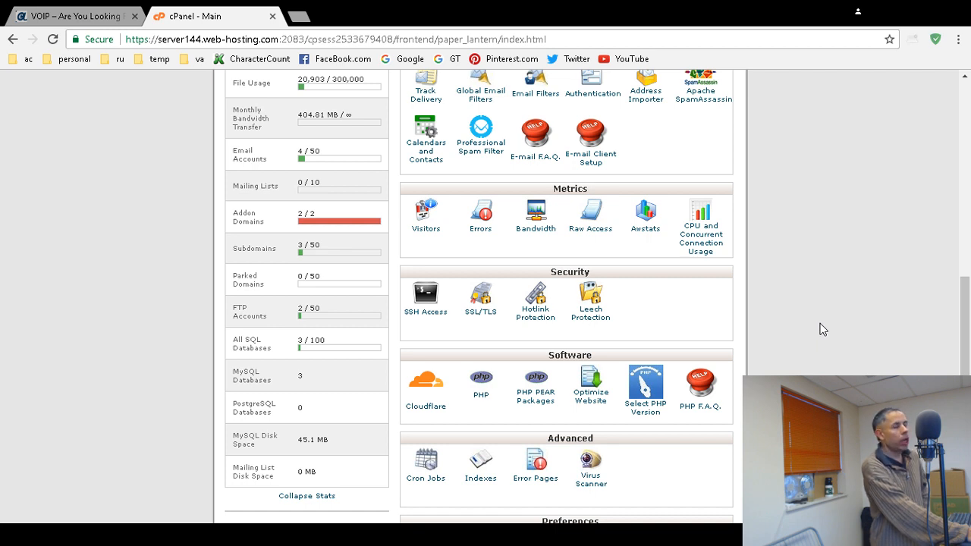
{"action": "mouse_move", "coordinate": [818, 327]}
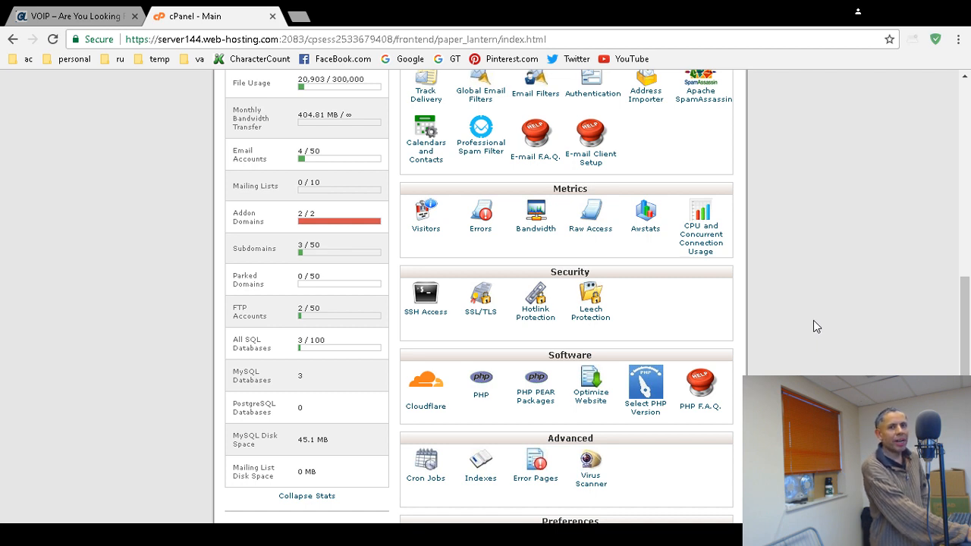
{"action": "mouse_move", "coordinate": [819, 331]}
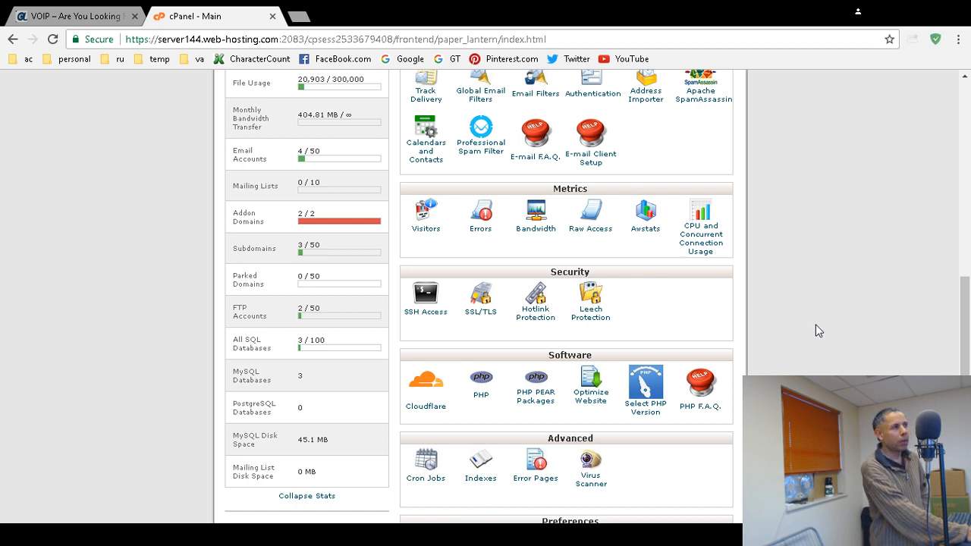
{"action": "left_click", "coordinate": [76, 15]}
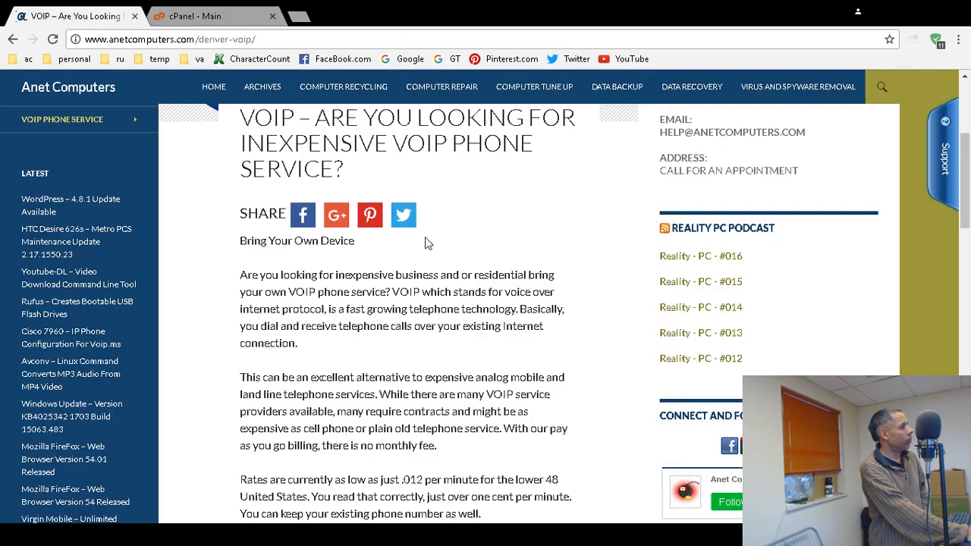
{"action": "mouse_move", "coordinate": [548, 305]}
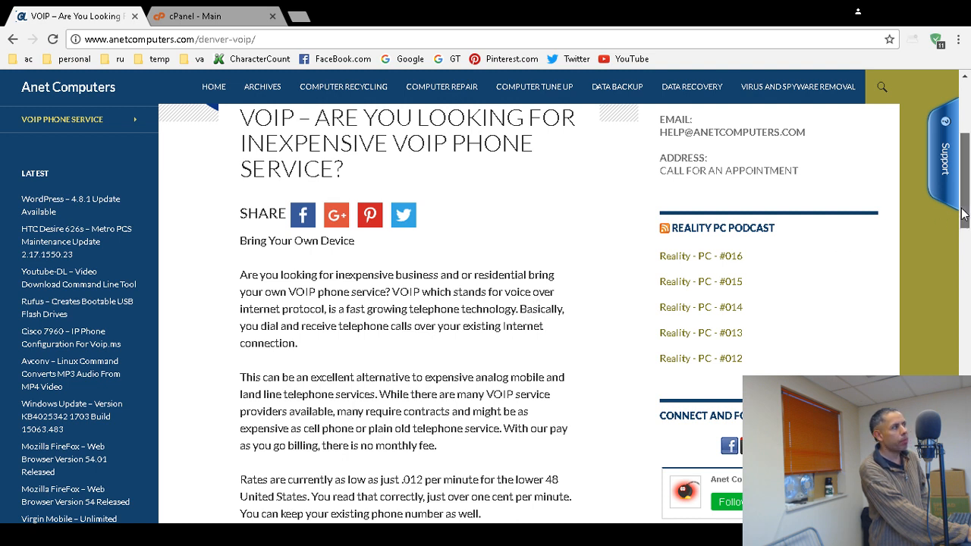
{"action": "scroll", "scroll_direction": "down", "scroll_amount": 3}
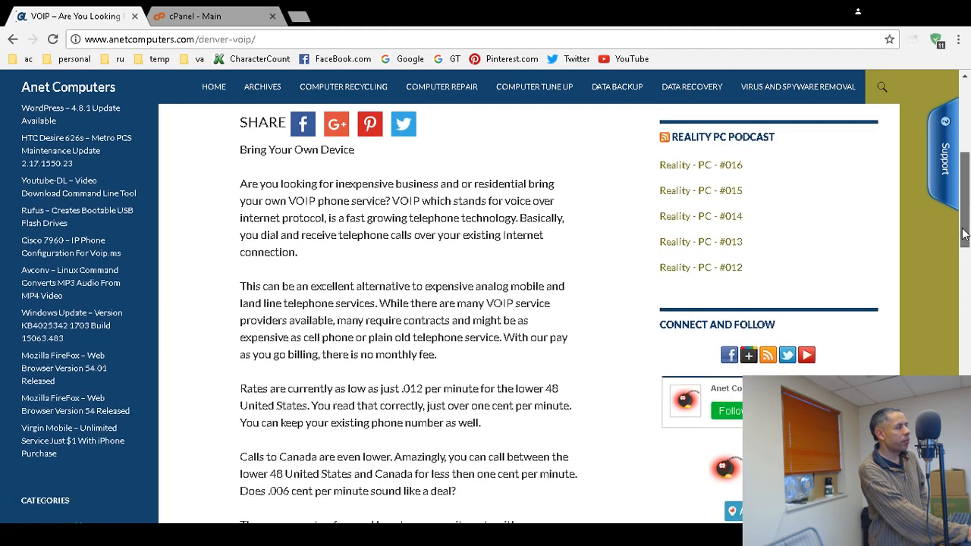
{"action": "scroll", "scroll_direction": "down", "scroll_amount": 3}
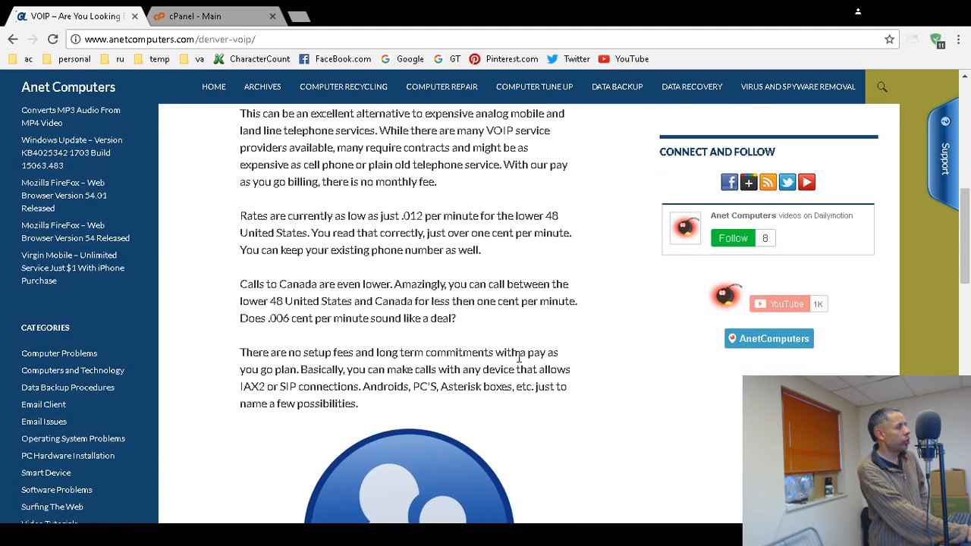
{"action": "mouse_move", "coordinate": [565, 361]}
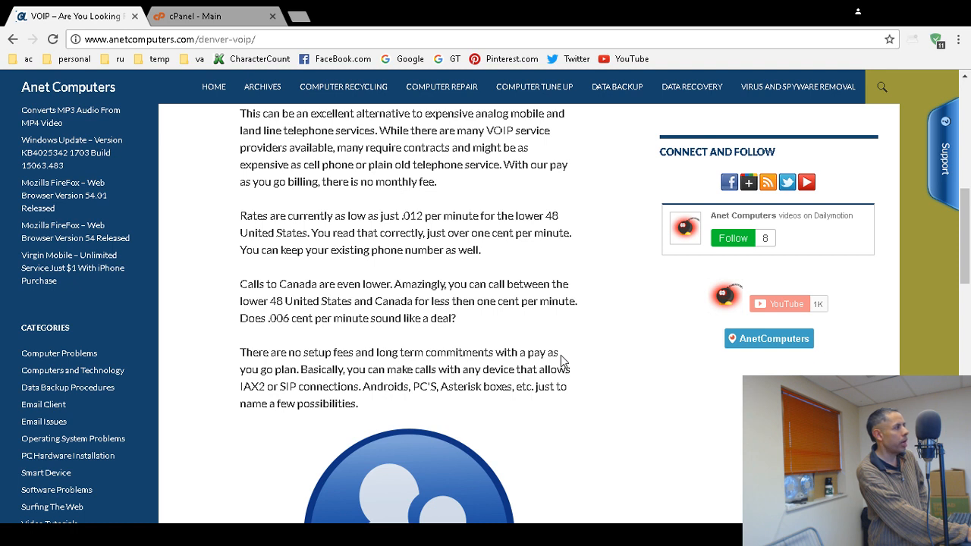
{"action": "scroll", "scroll_direction": "down", "scroll_amount": 3}
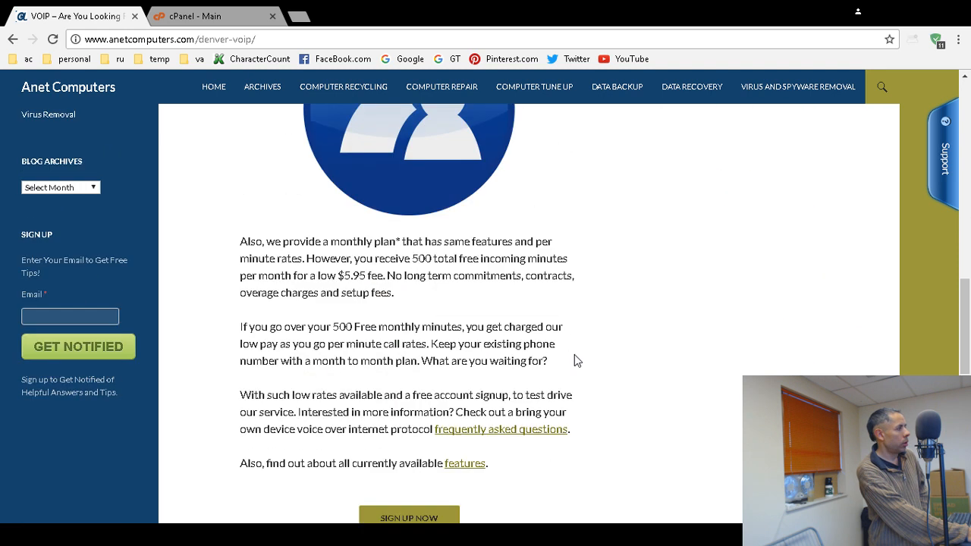
{"action": "mouse_move", "coordinate": [534, 348]}
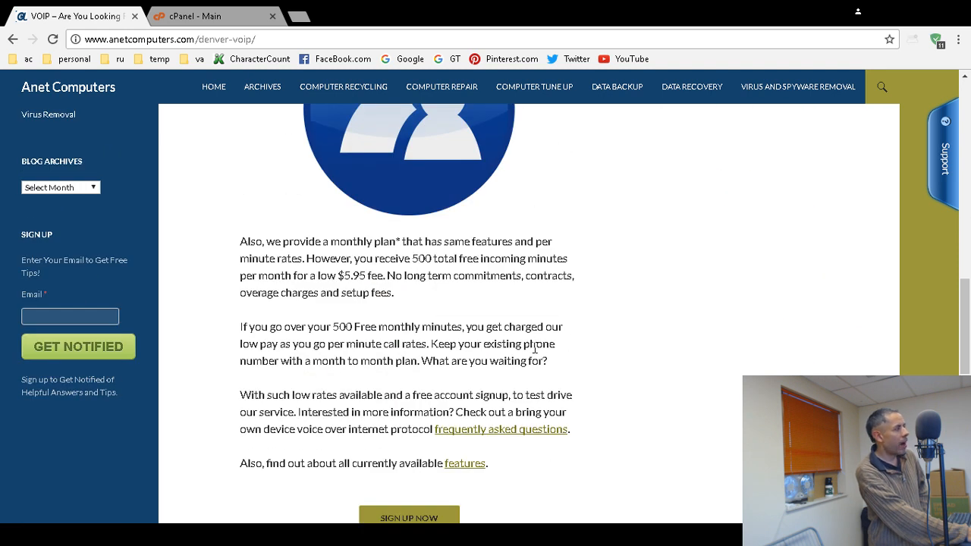
{"action": "mouse_move", "coordinate": [510, 314]}
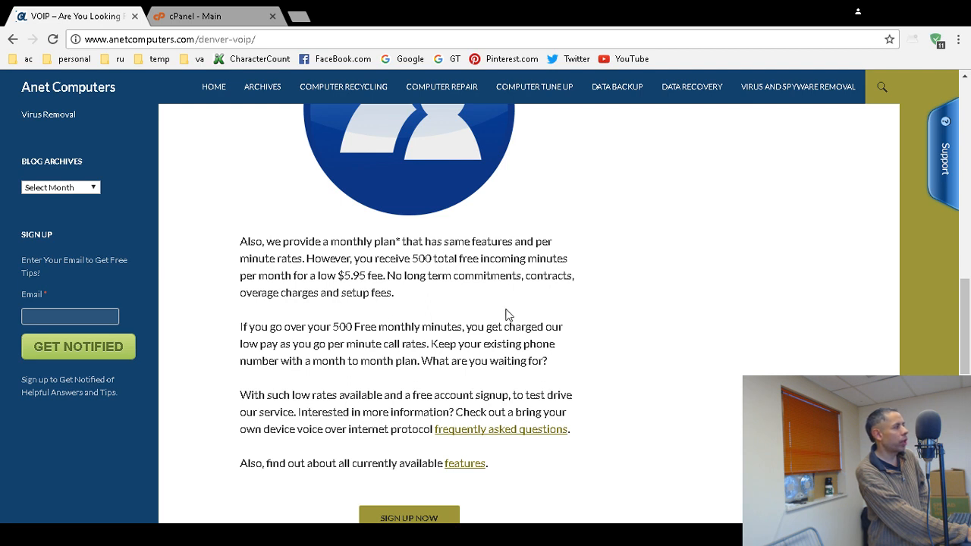
{"action": "mouse_move", "coordinate": [434, 325]}
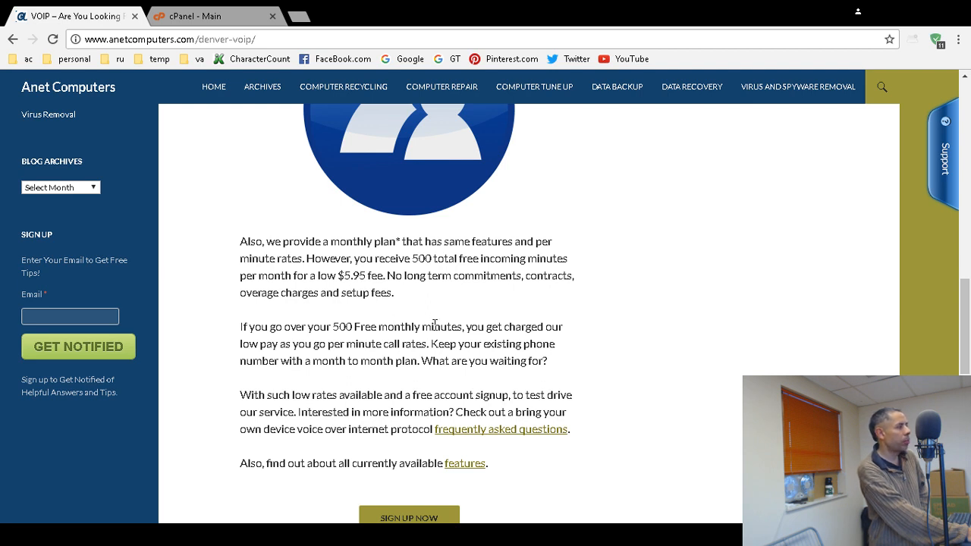
{"action": "scroll", "scroll_direction": "down", "scroll_amount": 3}
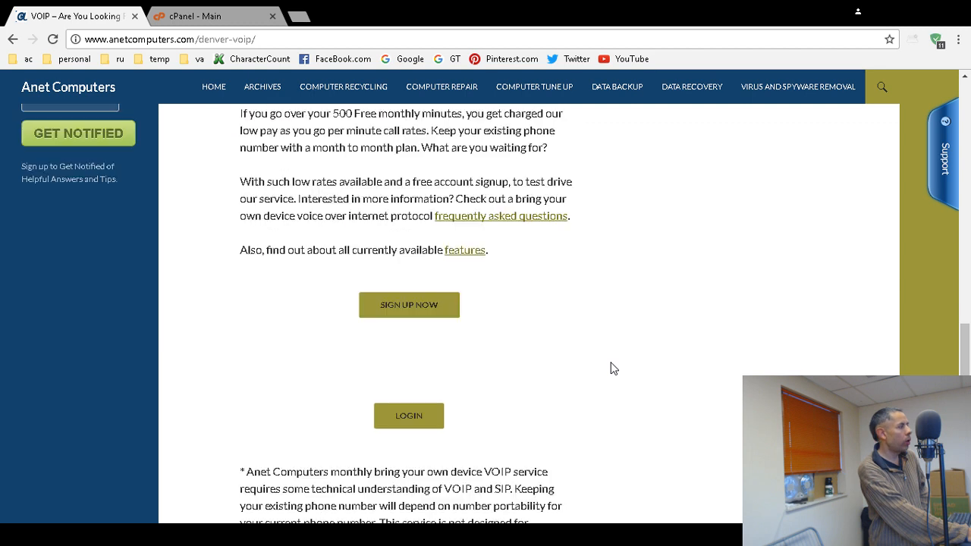
{"action": "mouse_move", "coordinate": [613, 412]}
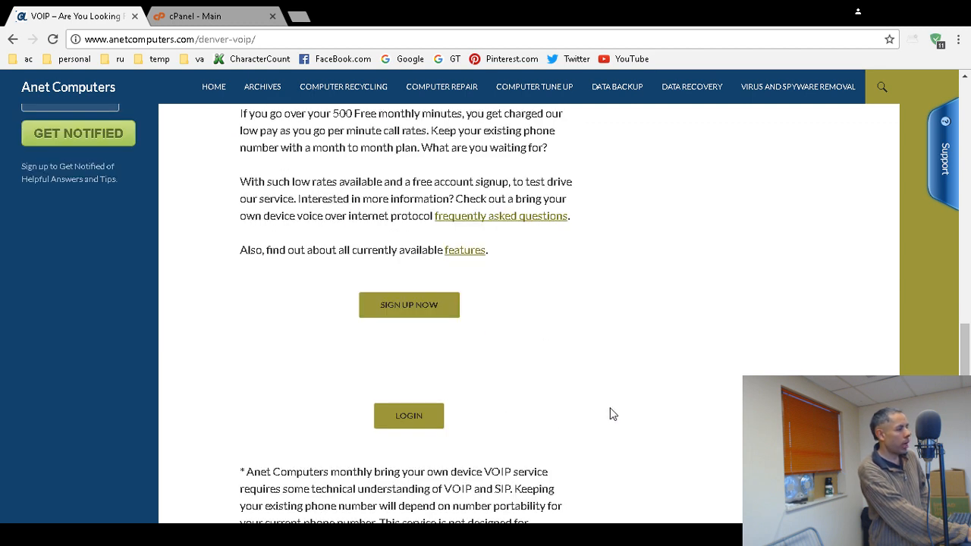
{"action": "scroll", "scroll_direction": "up", "scroll_amount": 3}
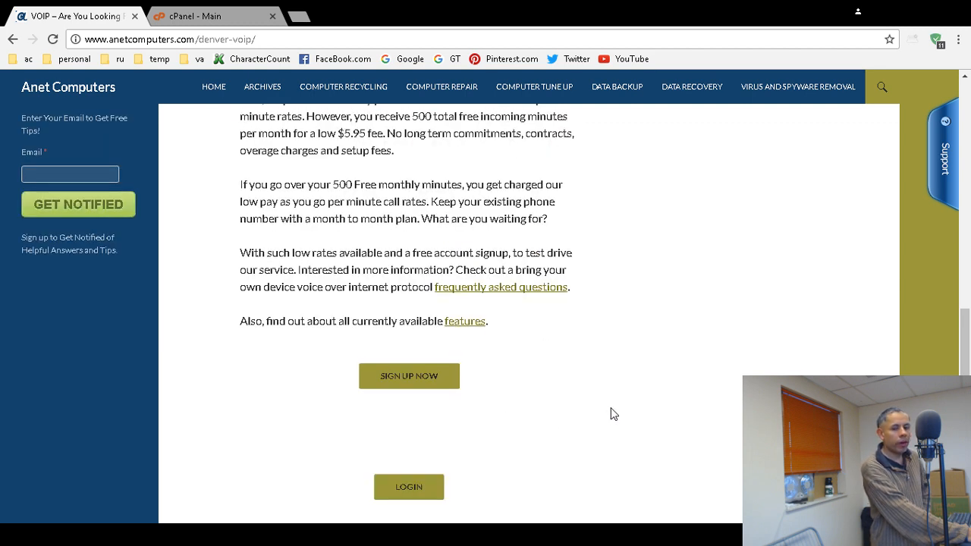
{"action": "mouse_move", "coordinate": [604, 413]}
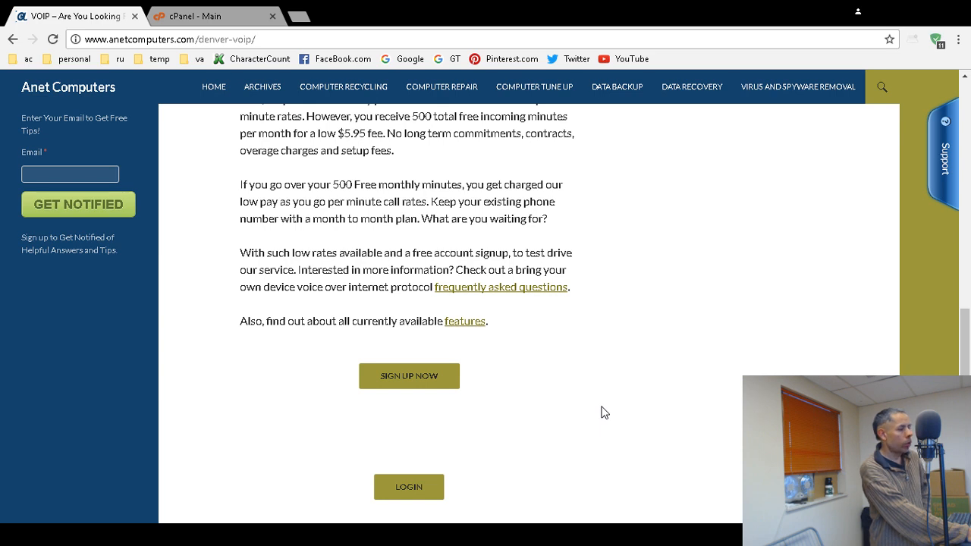
{"action": "mouse_move", "coordinate": [616, 450]}
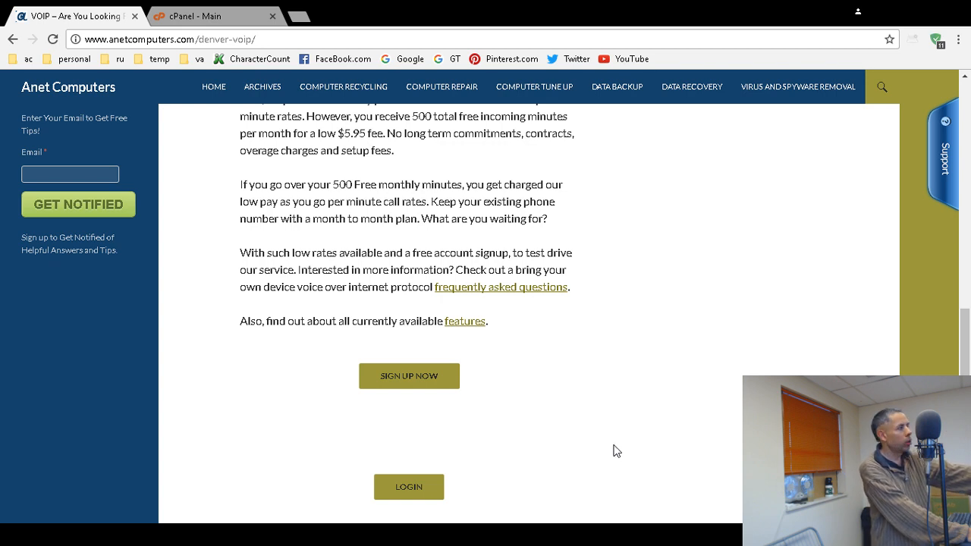
{"action": "scroll", "scroll_direction": "up", "scroll_amount": 3}
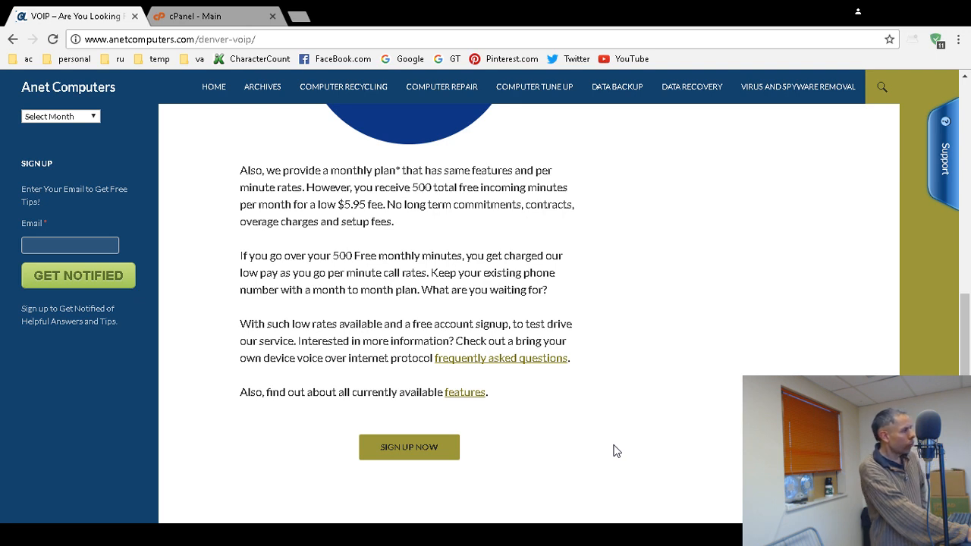
{"action": "scroll", "scroll_direction": "up", "scroll_amount": 3}
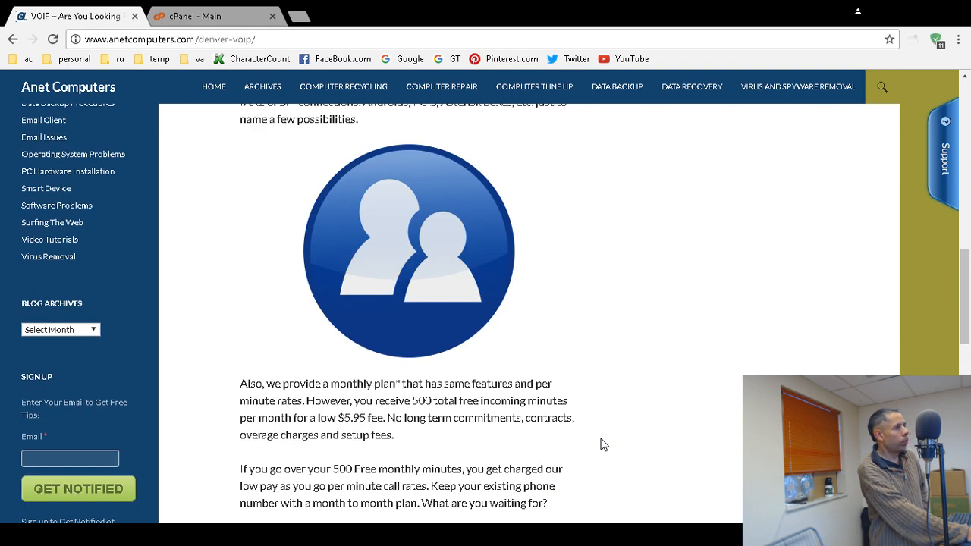
{"action": "mouse_move", "coordinate": [619, 428]}
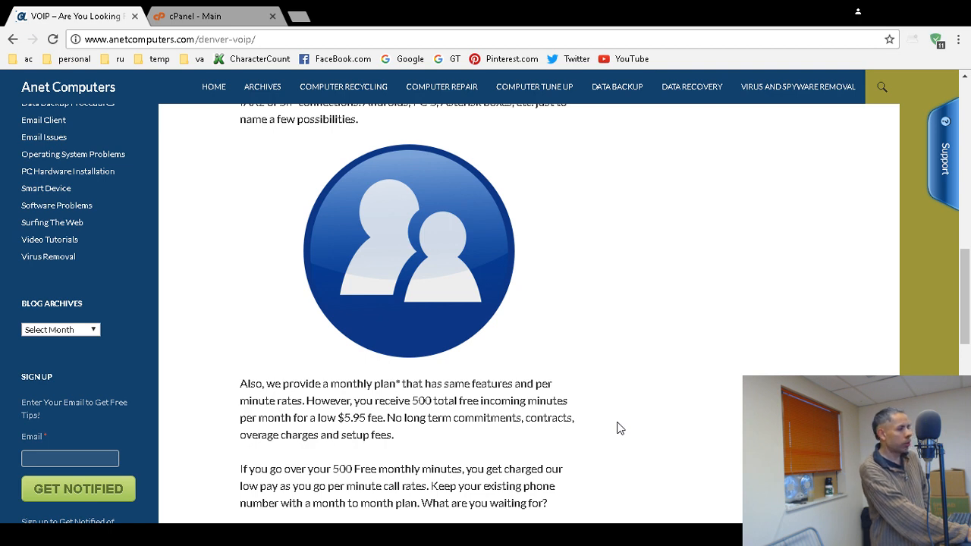
{"action": "scroll", "scroll_direction": "down", "scroll_amount": 3}
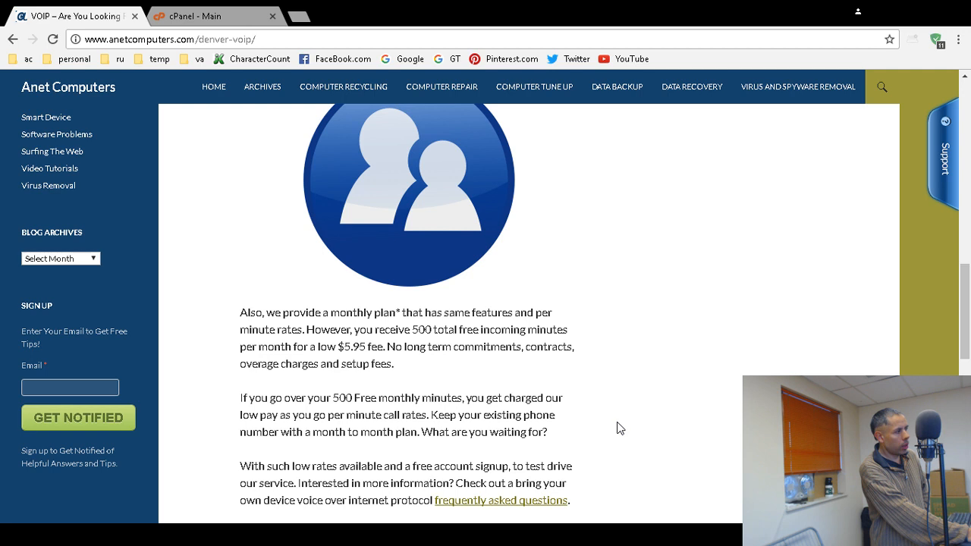
{"action": "scroll", "scroll_direction": "up", "scroll_amount": 3}
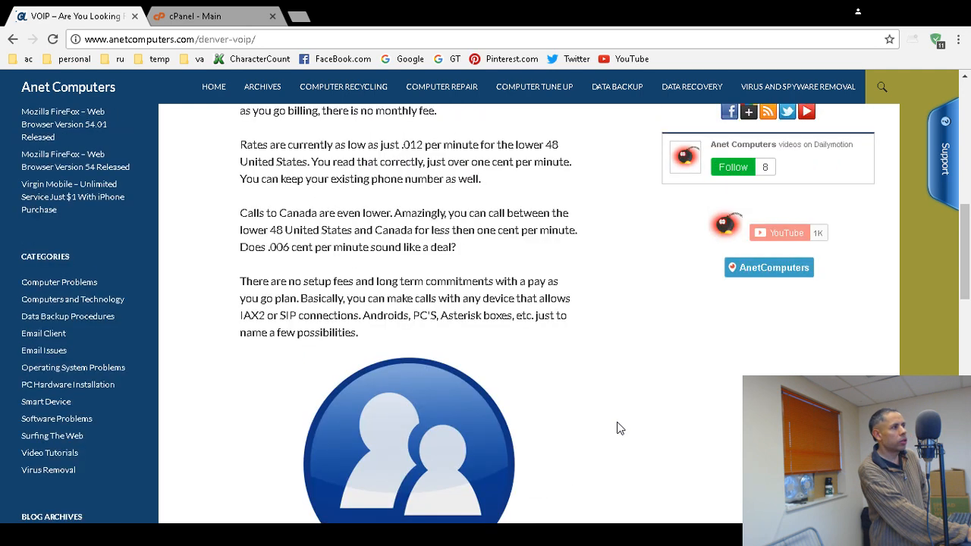
{"action": "scroll", "scroll_direction": "up", "scroll_amount": 3}
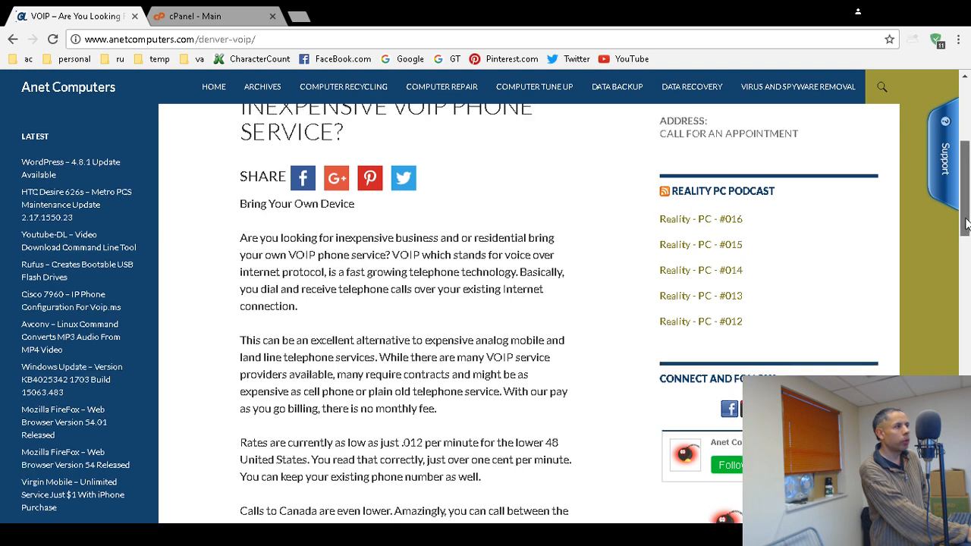
{"action": "scroll", "scroll_direction": "up", "scroll_amount": 3}
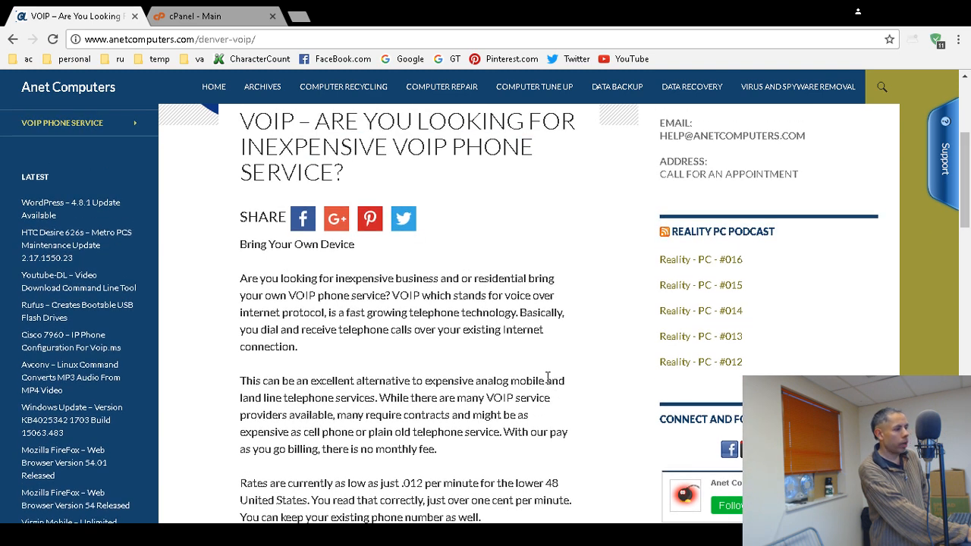